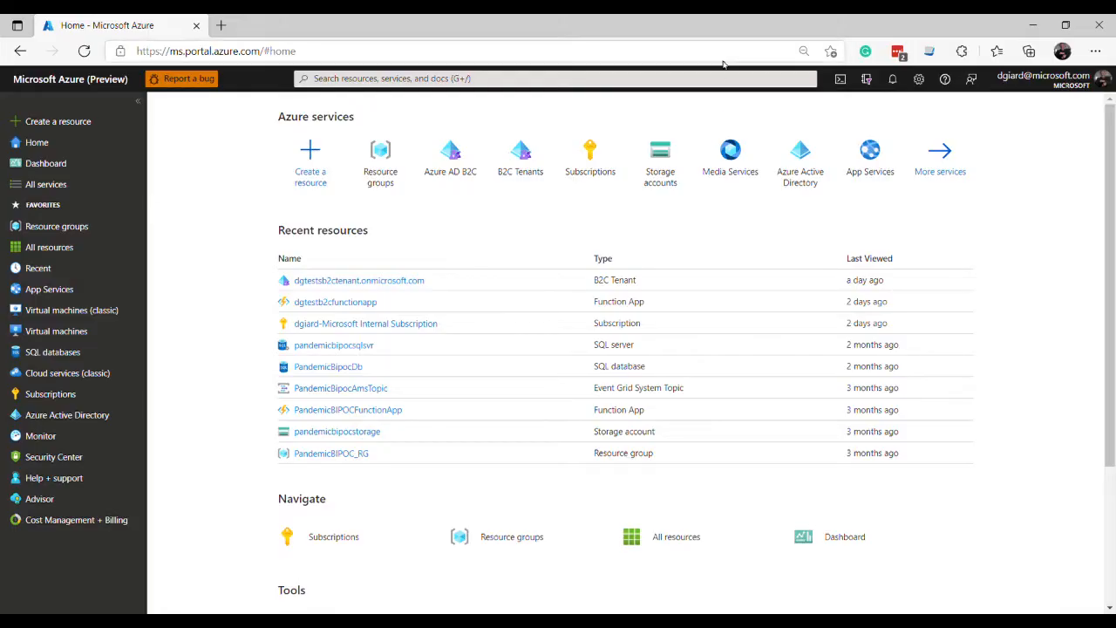
{"action": "mouse_move", "coordinate": [546, 226]}
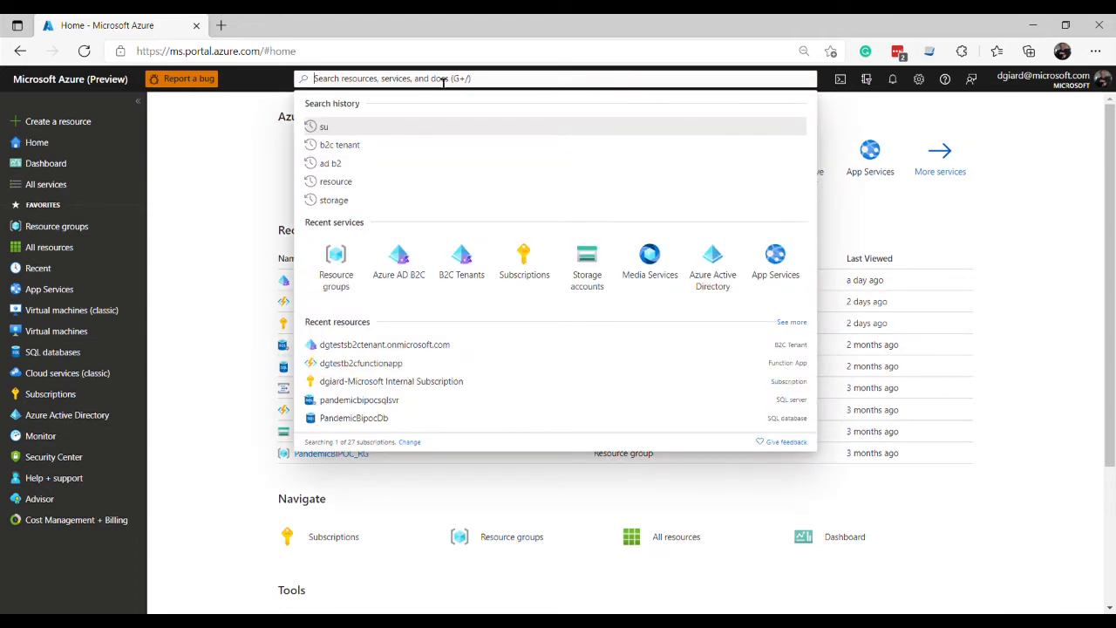
Search the portal for 'ad b2c' and open the Azure AD B2C service
{"action": "type", "text": "ad b"}
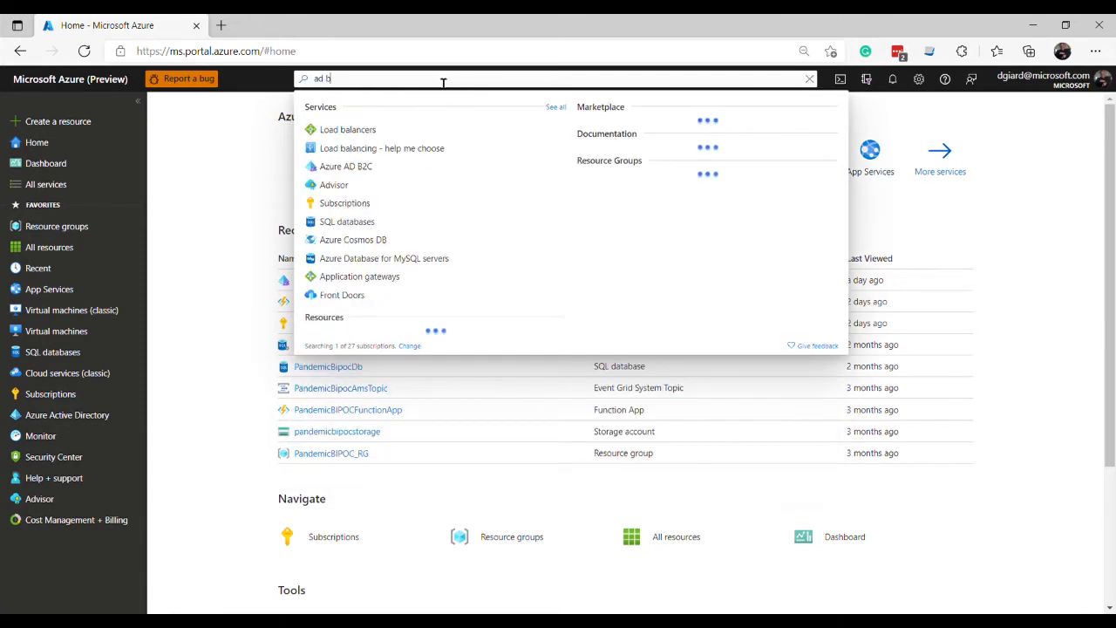
{"action": "type", "text": "2c"}
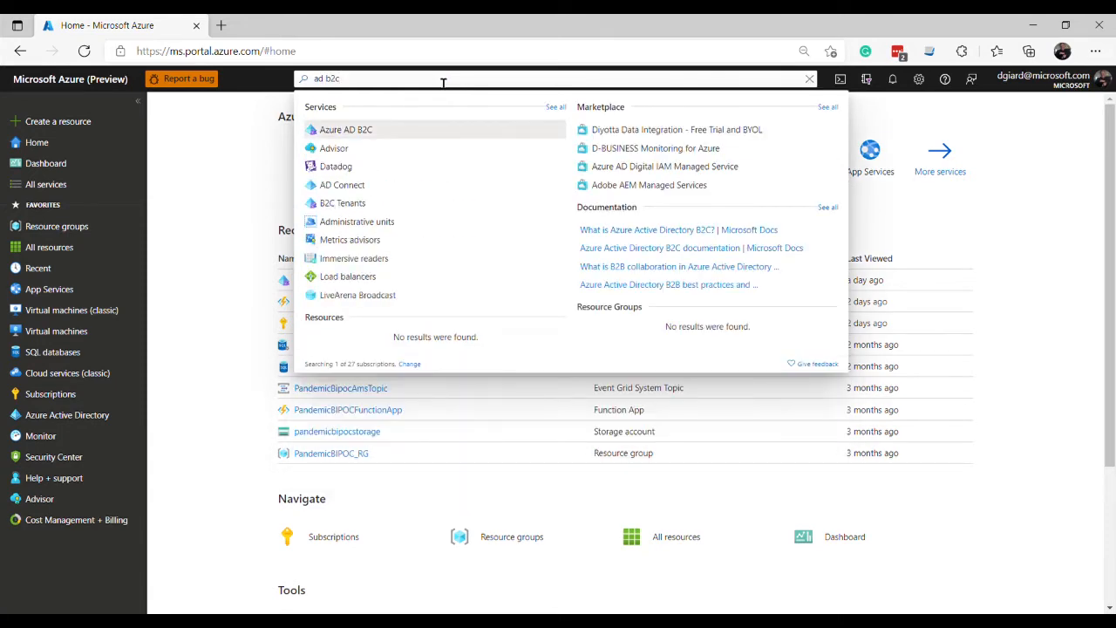
{"action": "left_click", "coordinate": [347, 129]}
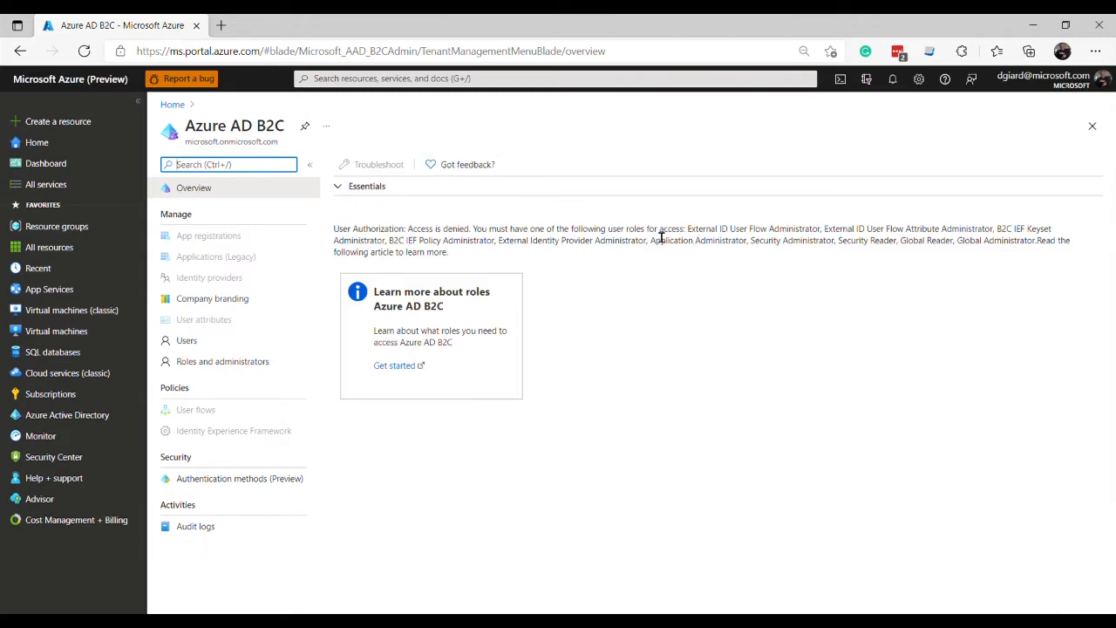
{"action": "mouse_move", "coordinate": [266, 227]}
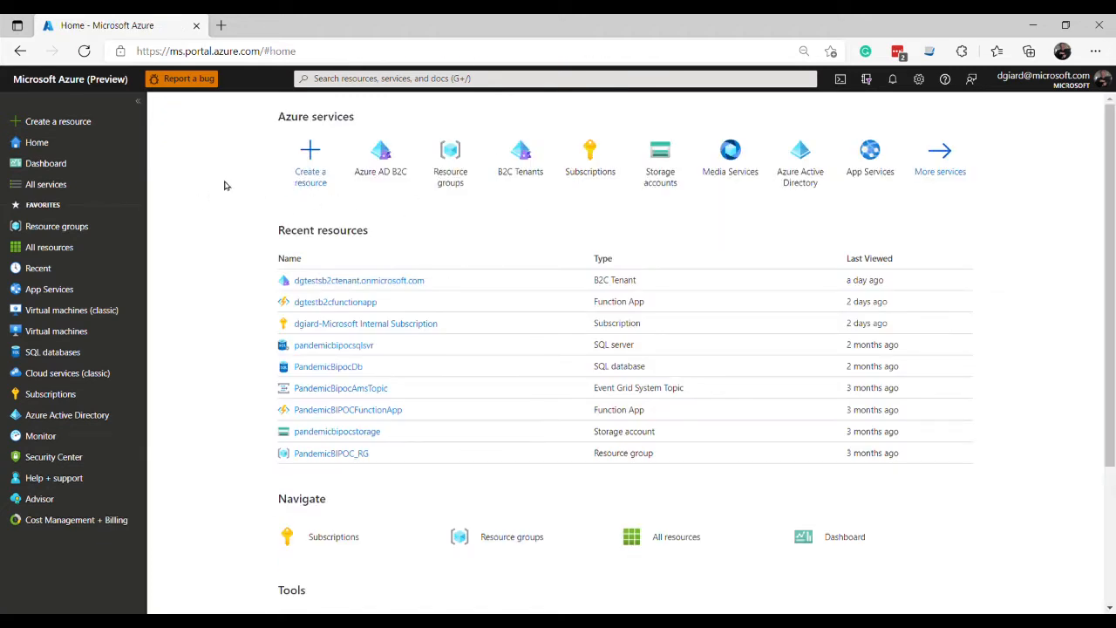
{"action": "mouse_move", "coordinate": [206, 133]}
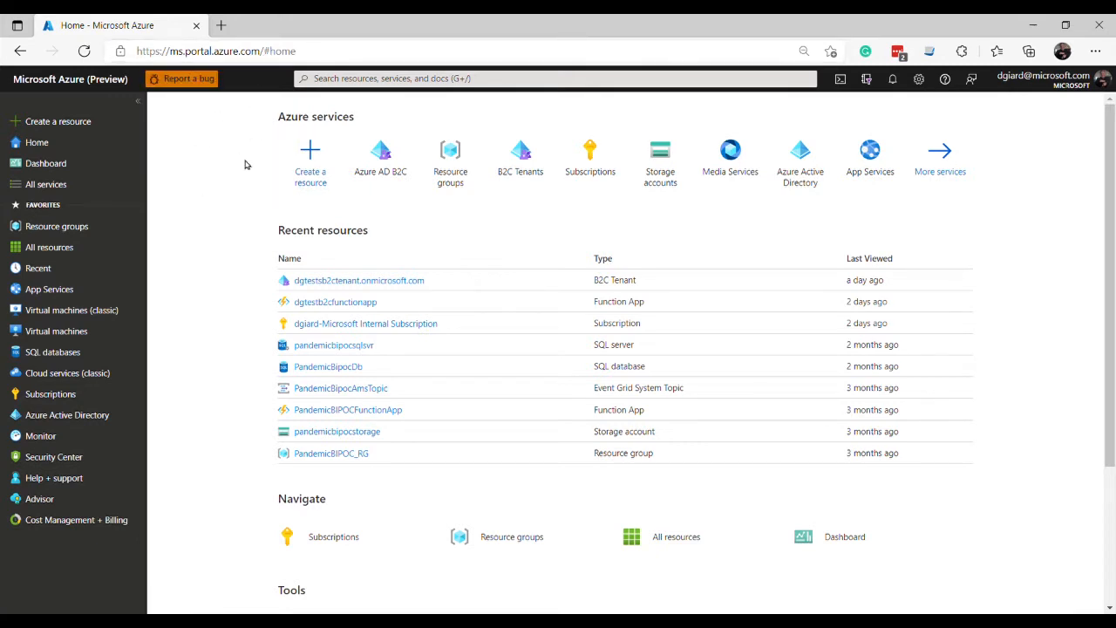
{"action": "mouse_move", "coordinate": [311, 161]}
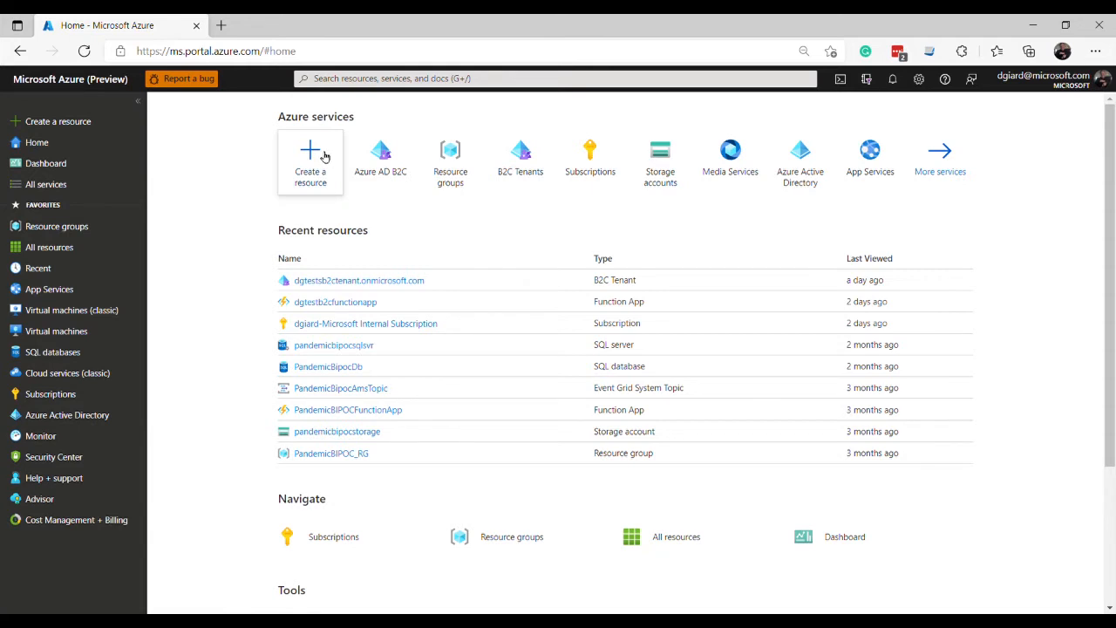
Search the Create a resource marketplace for 'b2c' and choose Azure Active Directory B2C
{"action": "left_click", "coordinate": [309, 161]}
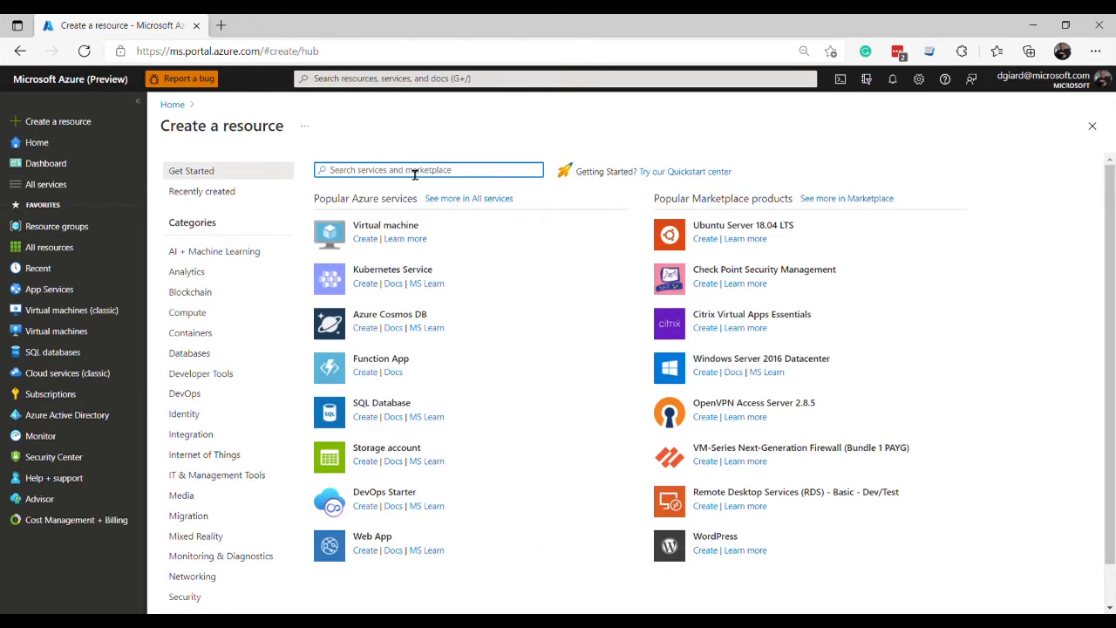
{"action": "type", "text": "b2c"}
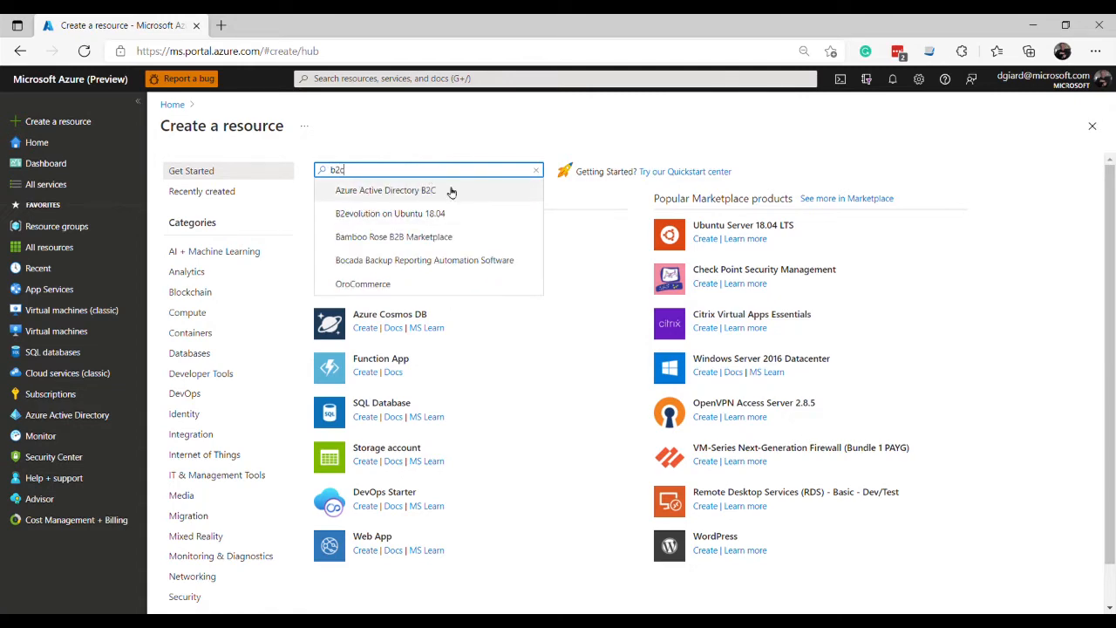
{"action": "left_click", "coordinate": [385, 190]}
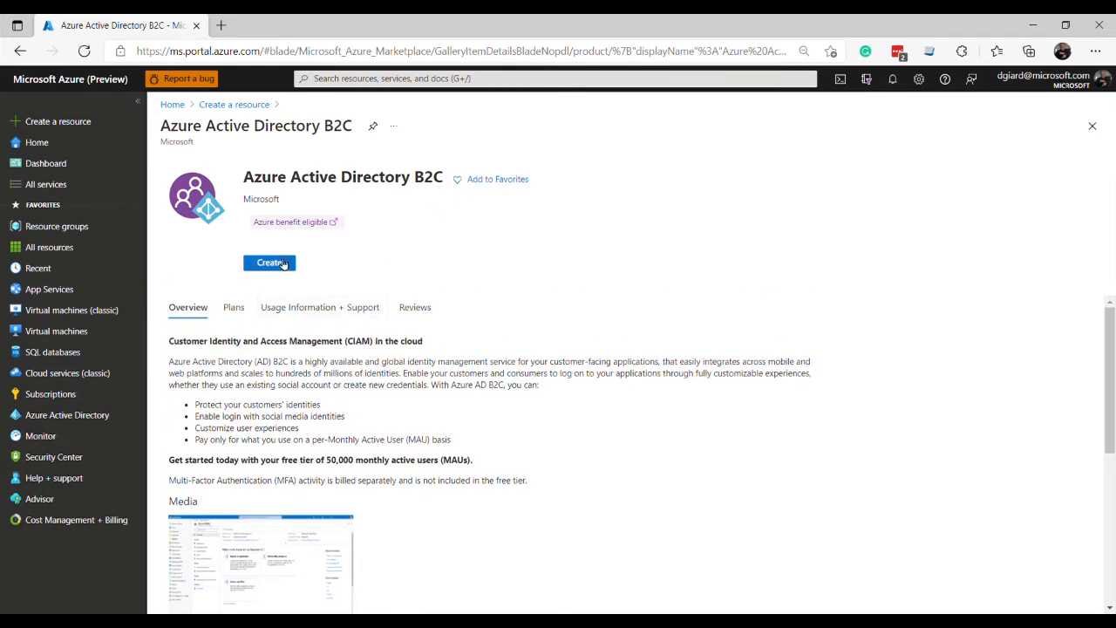
Start the Azure AD B2C resource and choose 'Create a new Azure AD B2C Tenant'
{"action": "left_click", "coordinate": [270, 262]}
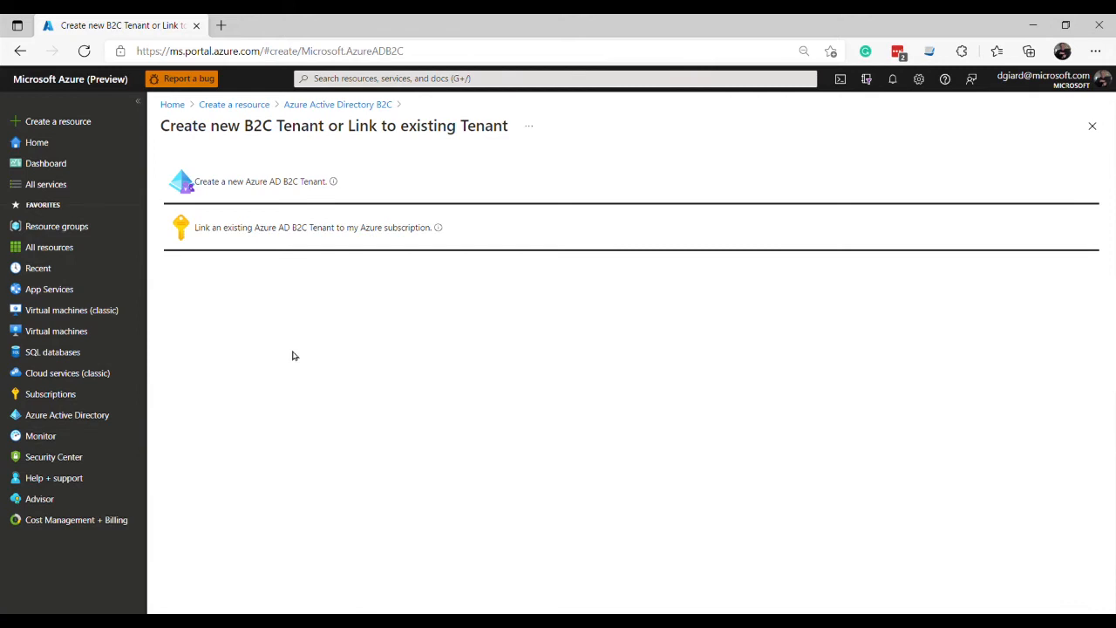
{"action": "mouse_move", "coordinate": [380, 210]}
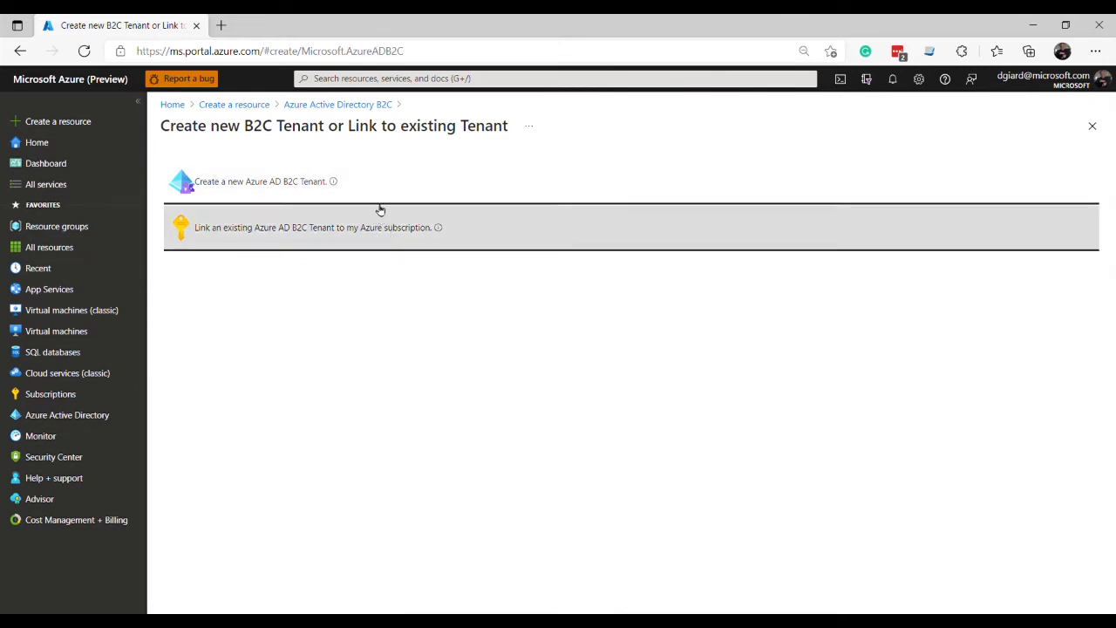
{"action": "mouse_move", "coordinate": [391, 181]}
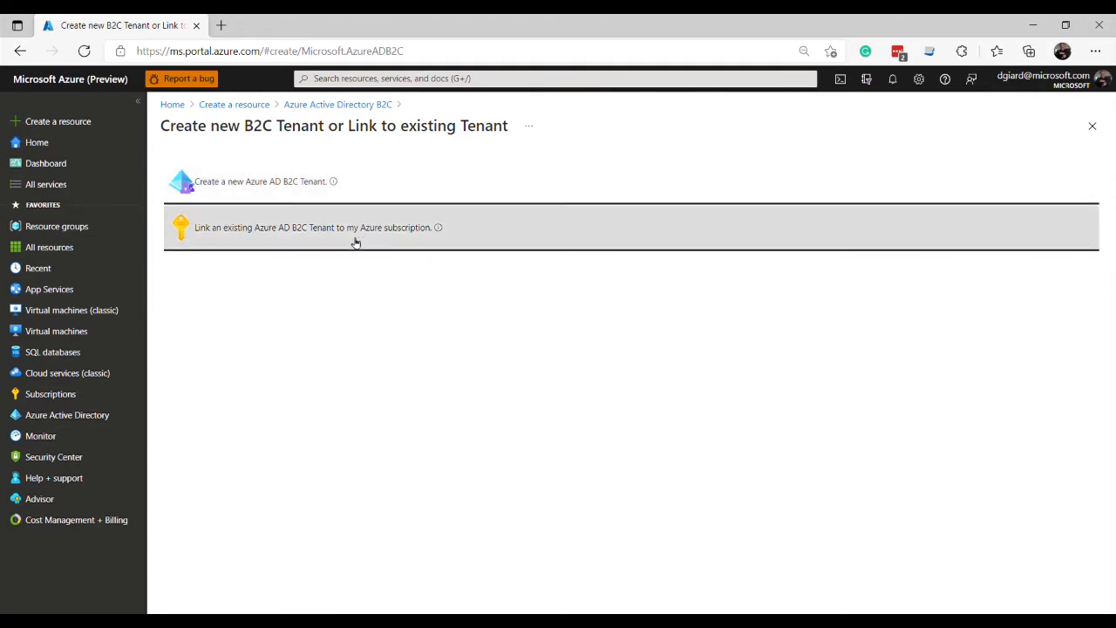
{"action": "mouse_move", "coordinate": [370, 235]}
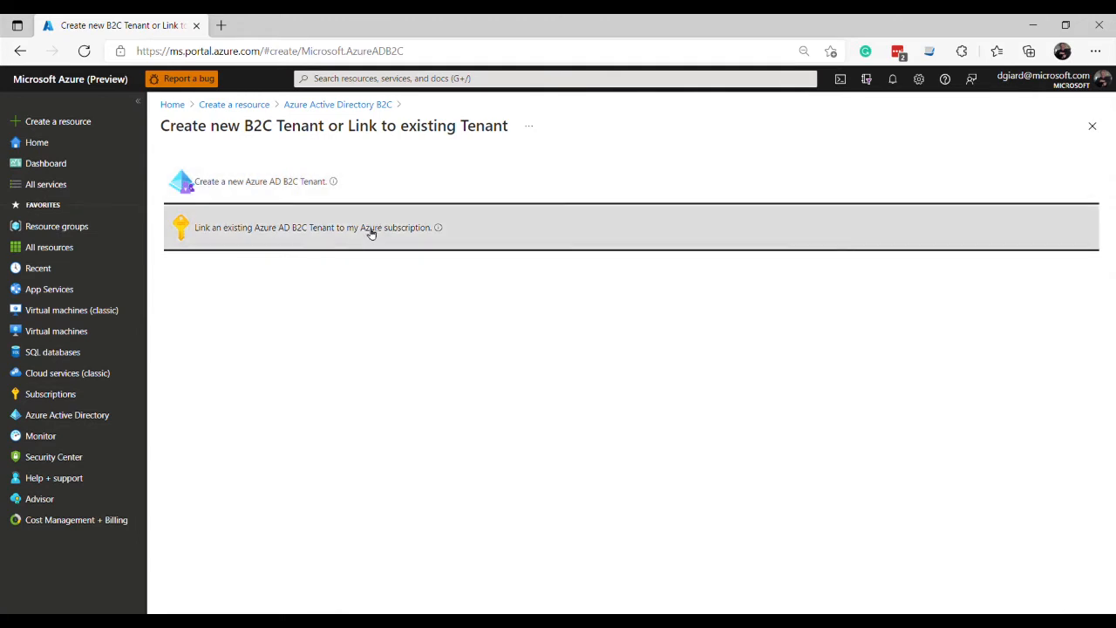
{"action": "mouse_move", "coordinate": [390, 247]}
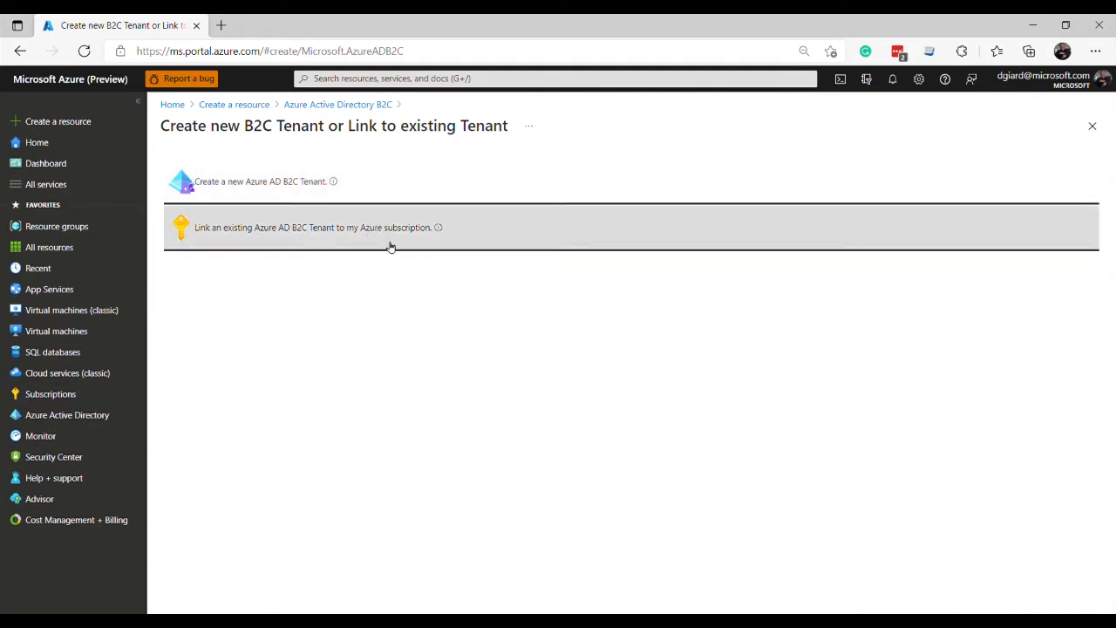
{"action": "mouse_move", "coordinate": [264, 329]}
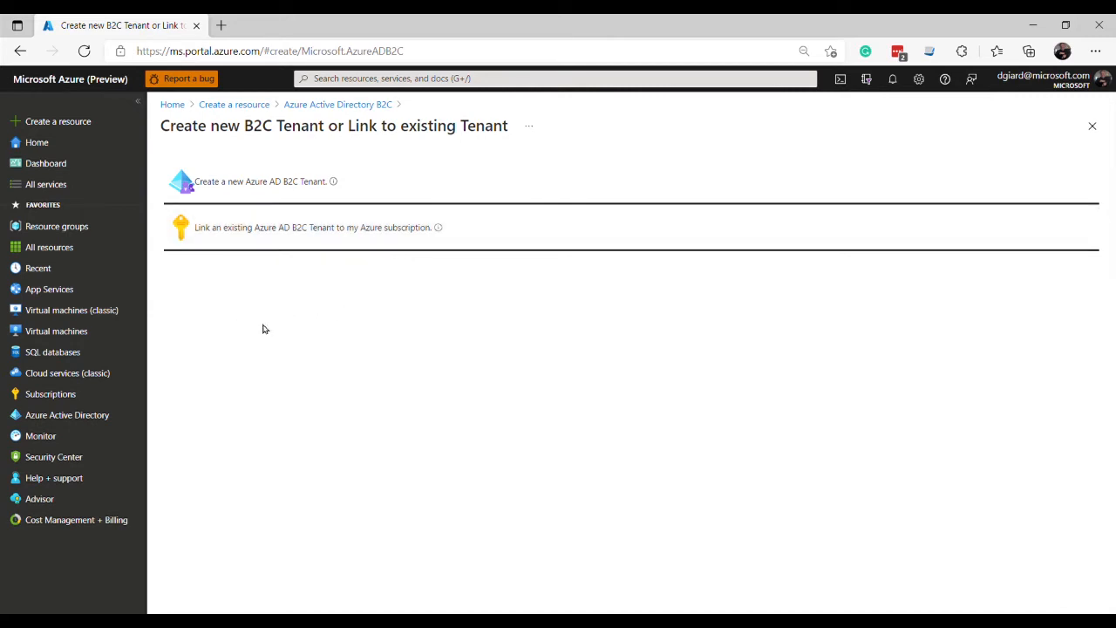
{"action": "mouse_move", "coordinate": [365, 327]}
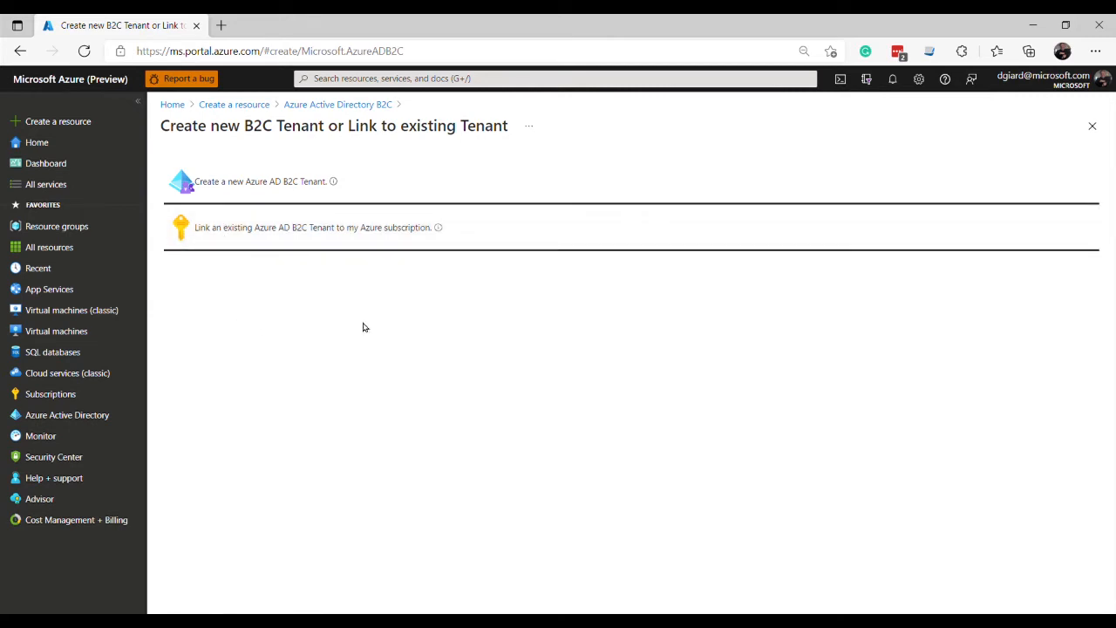
{"action": "mouse_move", "coordinate": [376, 335]}
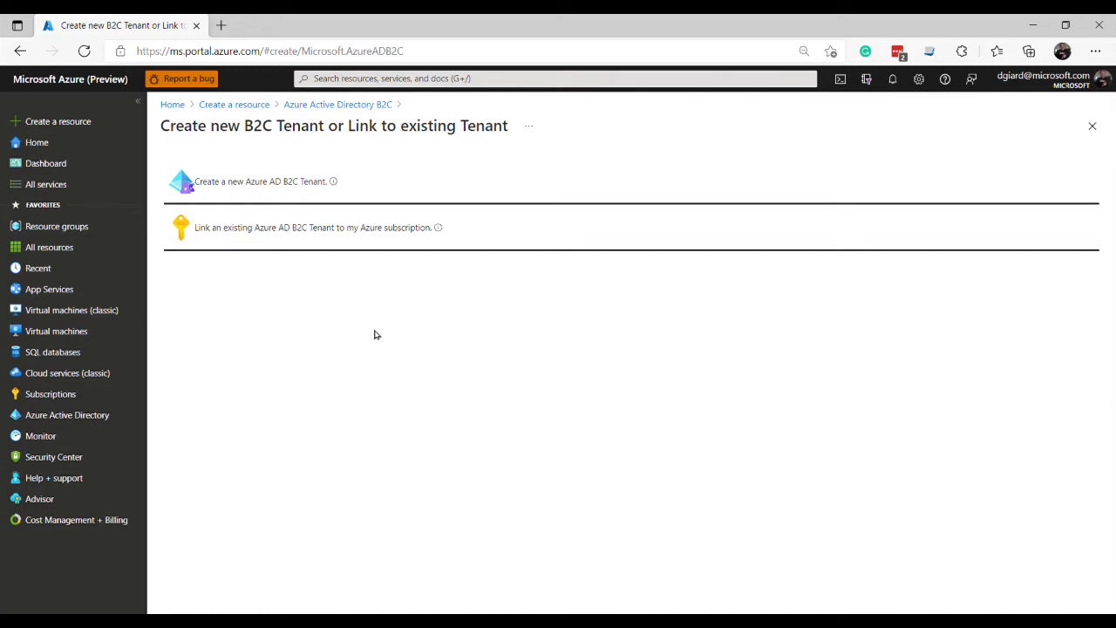
{"action": "mouse_move", "coordinate": [389, 227]}
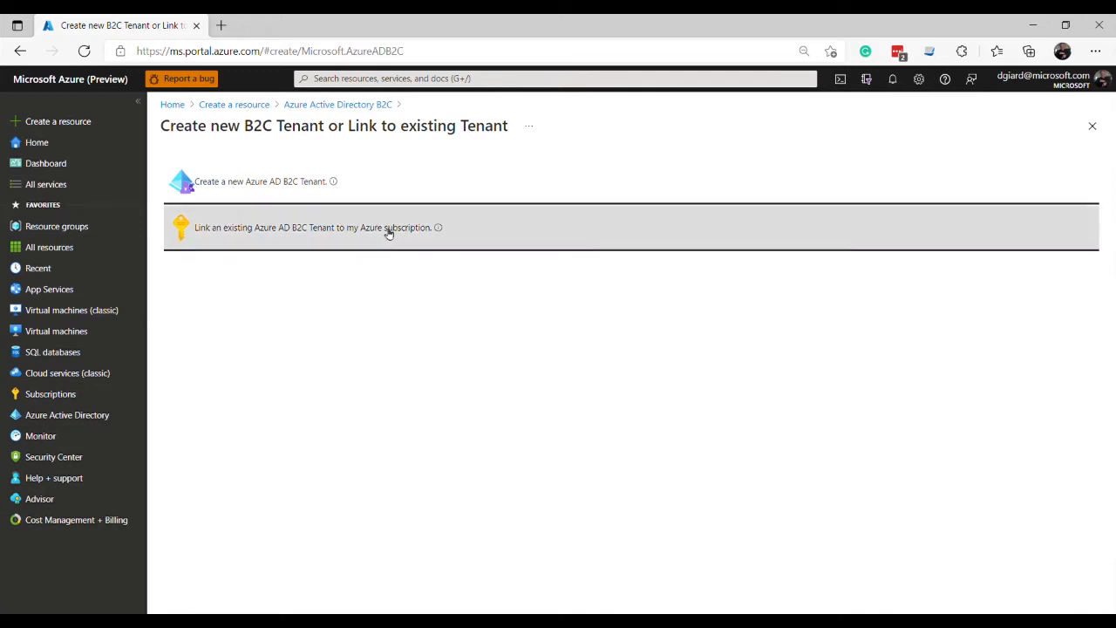
{"action": "mouse_move", "coordinate": [315, 216]}
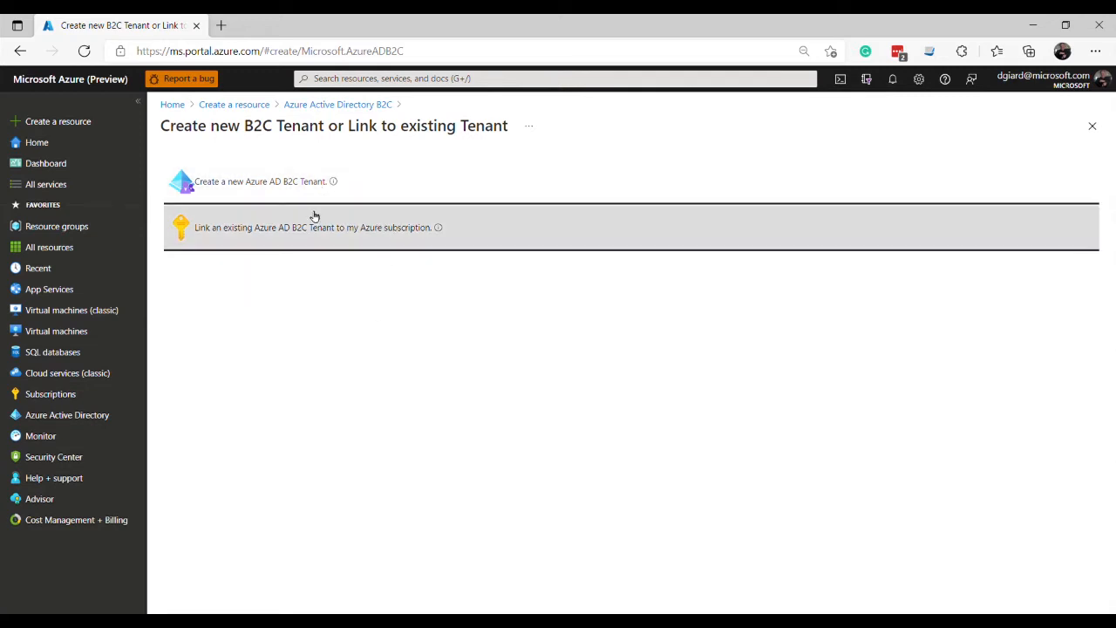
{"action": "mouse_move", "coordinate": [287, 181]}
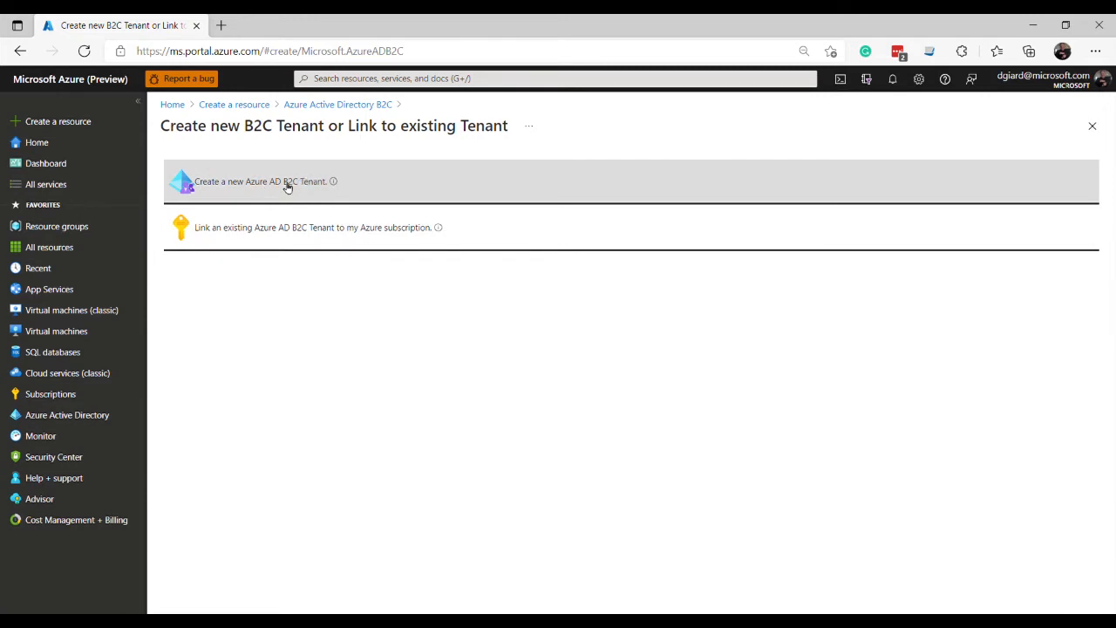
{"action": "mouse_move", "coordinate": [236, 184]}
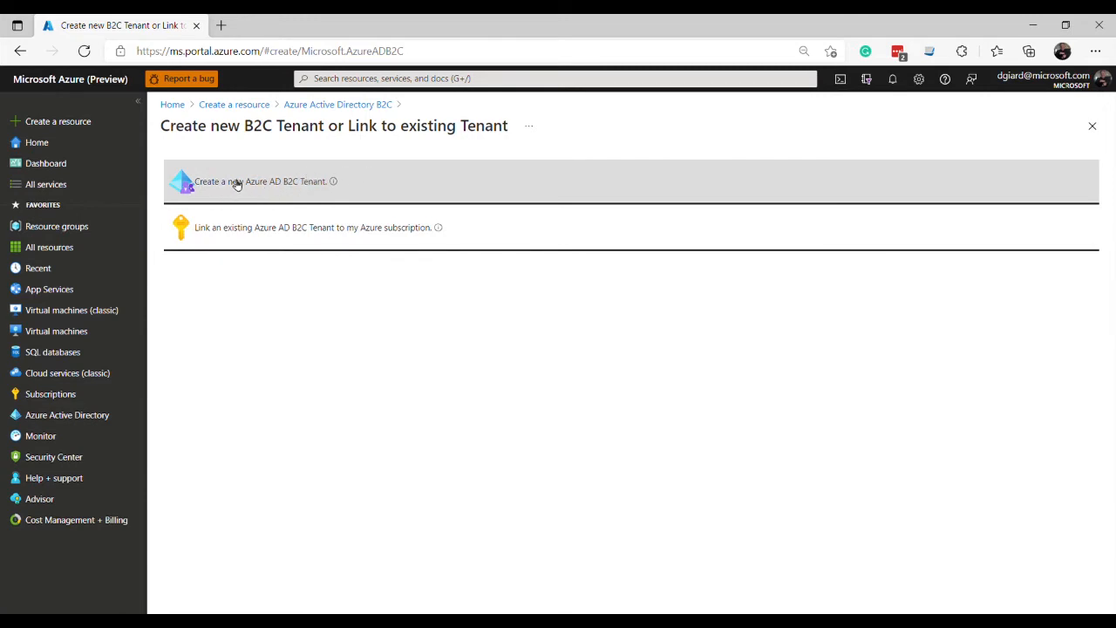
{"action": "mouse_move", "coordinate": [409, 181]}
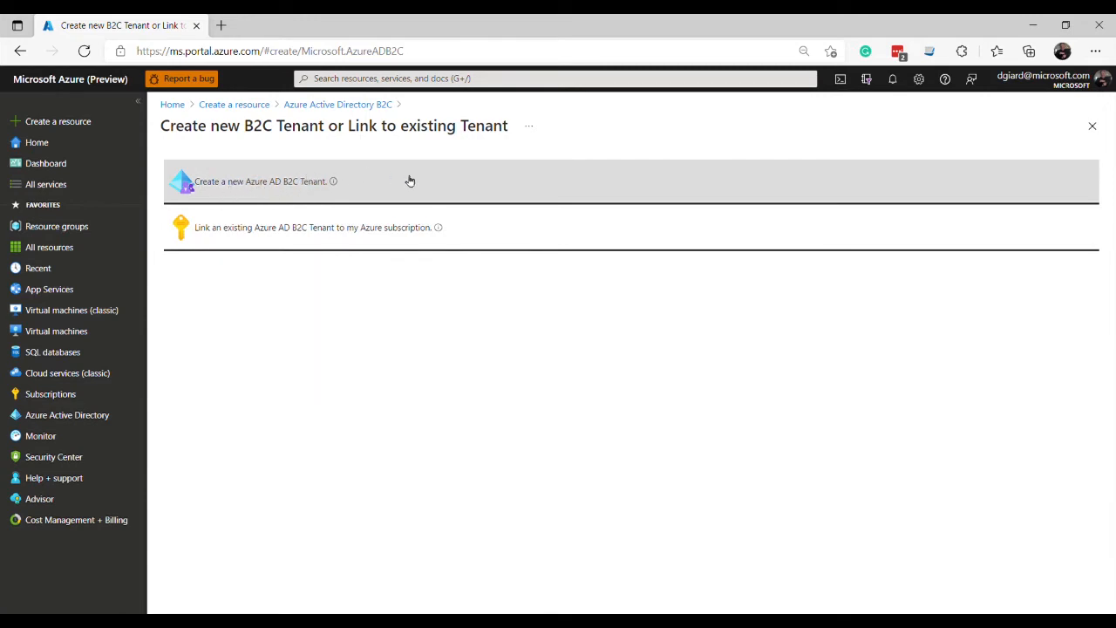
{"action": "mouse_move", "coordinate": [270, 190]}
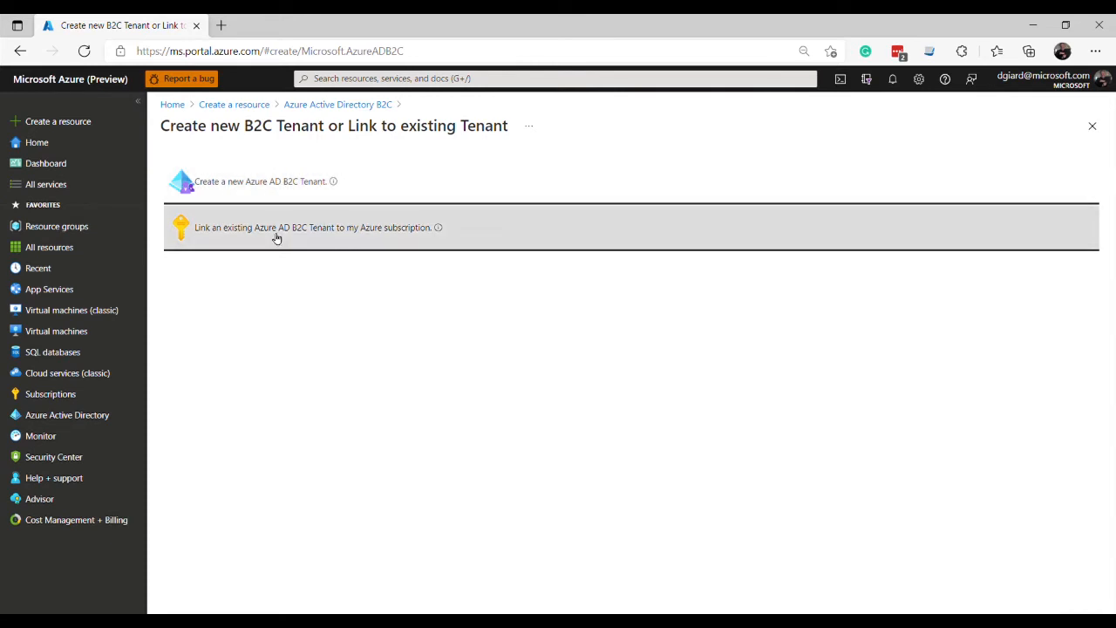
{"action": "mouse_move", "coordinate": [299, 234]}
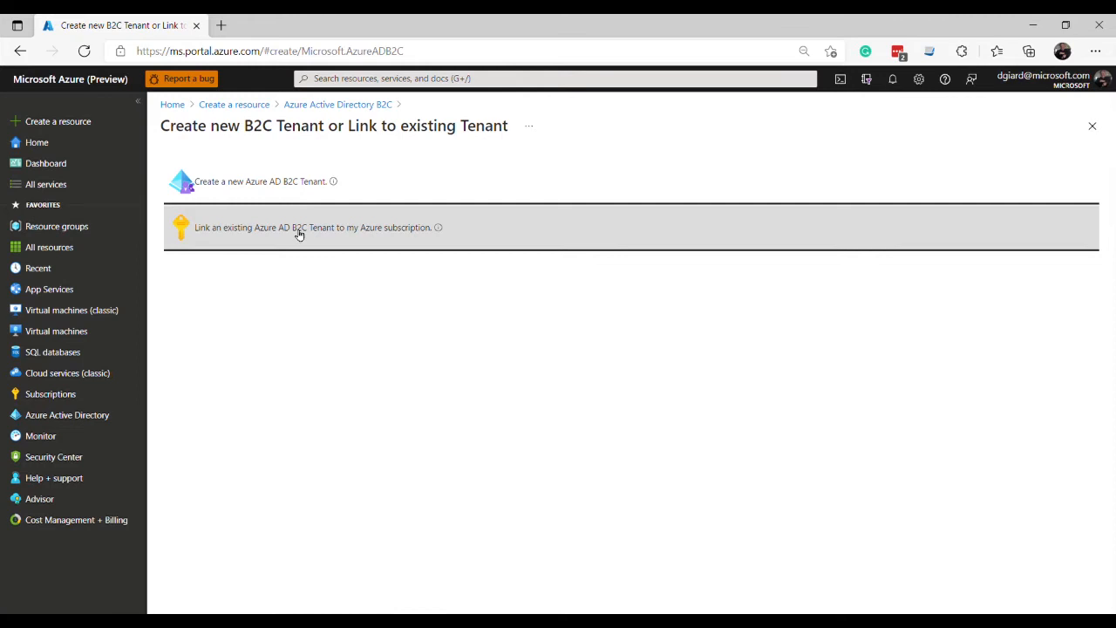
{"action": "mouse_move", "coordinate": [366, 341]}
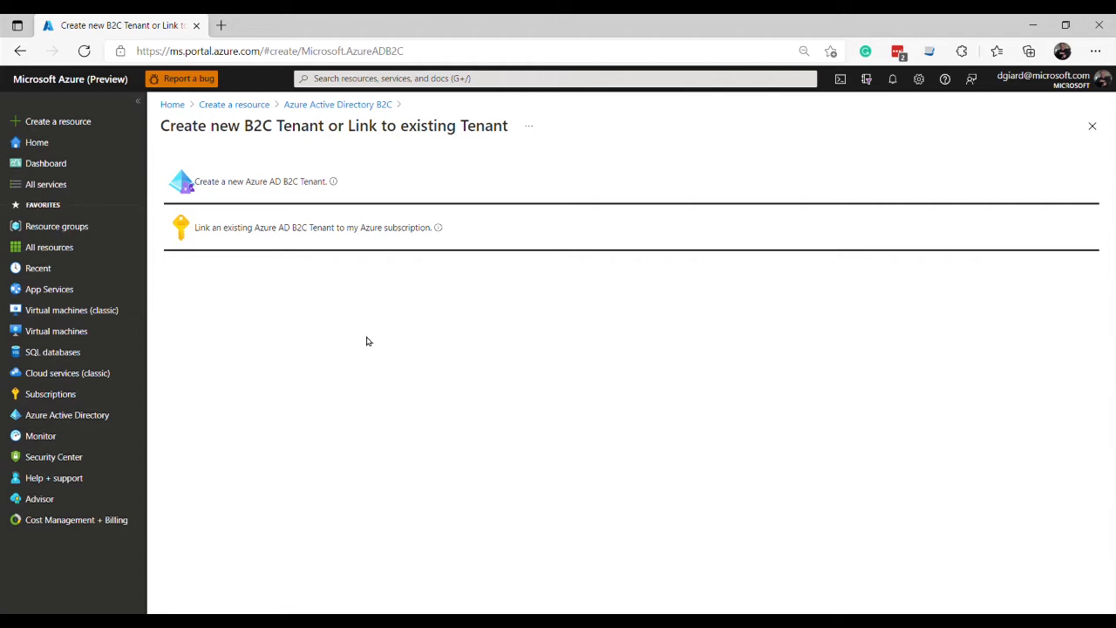
{"action": "mouse_move", "coordinate": [303, 181]}
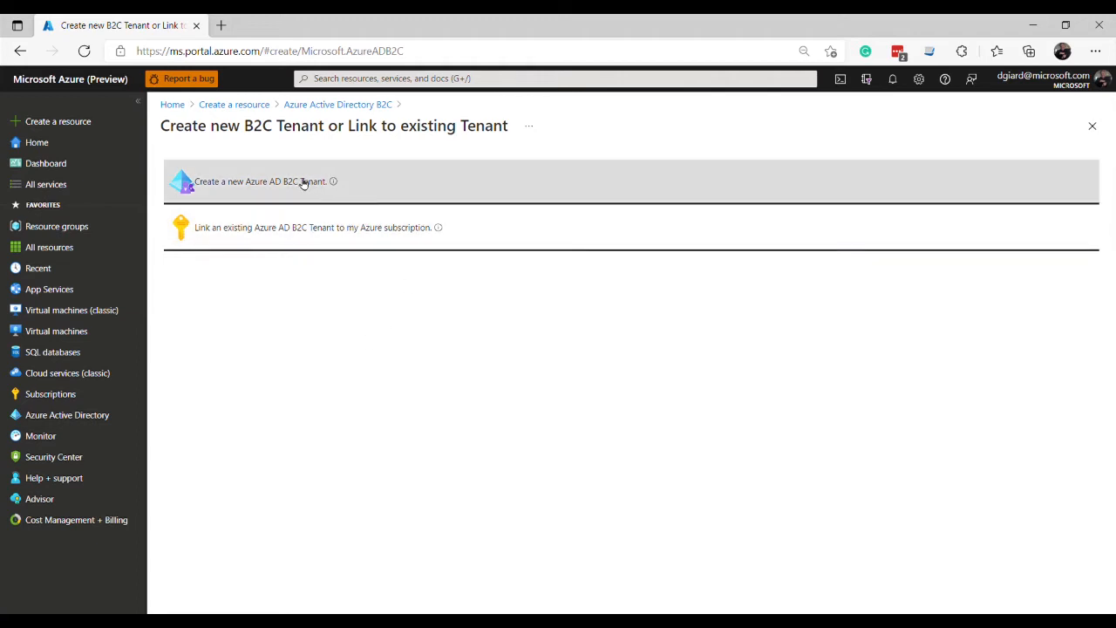
{"action": "left_click", "coordinate": [260, 181]}
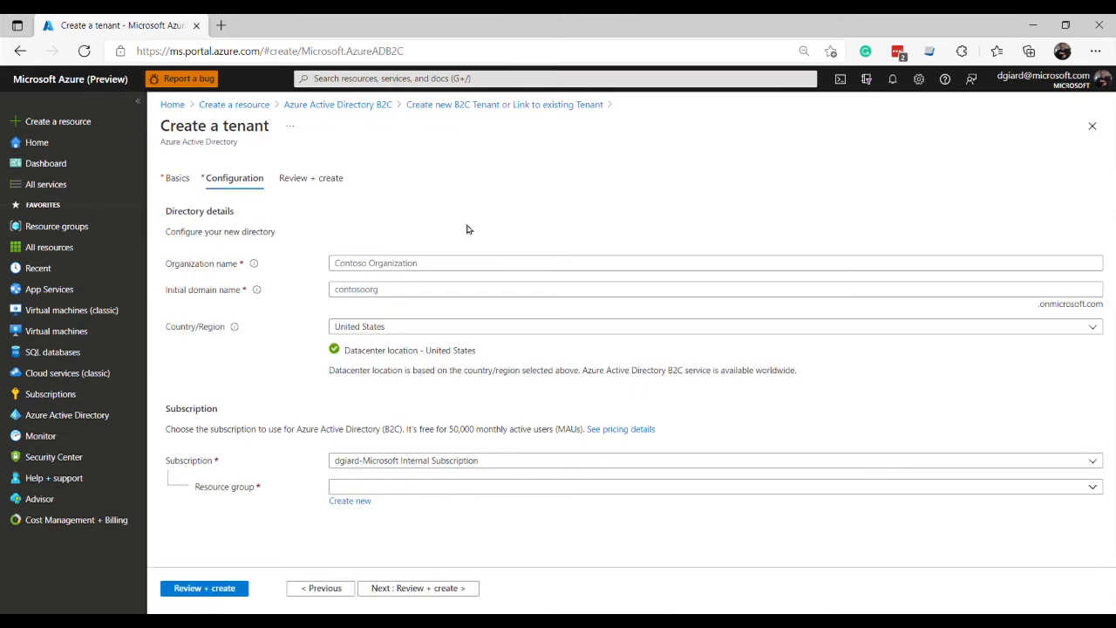
Enter organization name 'gcast' and initial domain name 'gcastdemo' on the Configuration tab
{"action": "left_click", "coordinate": [393, 263]}
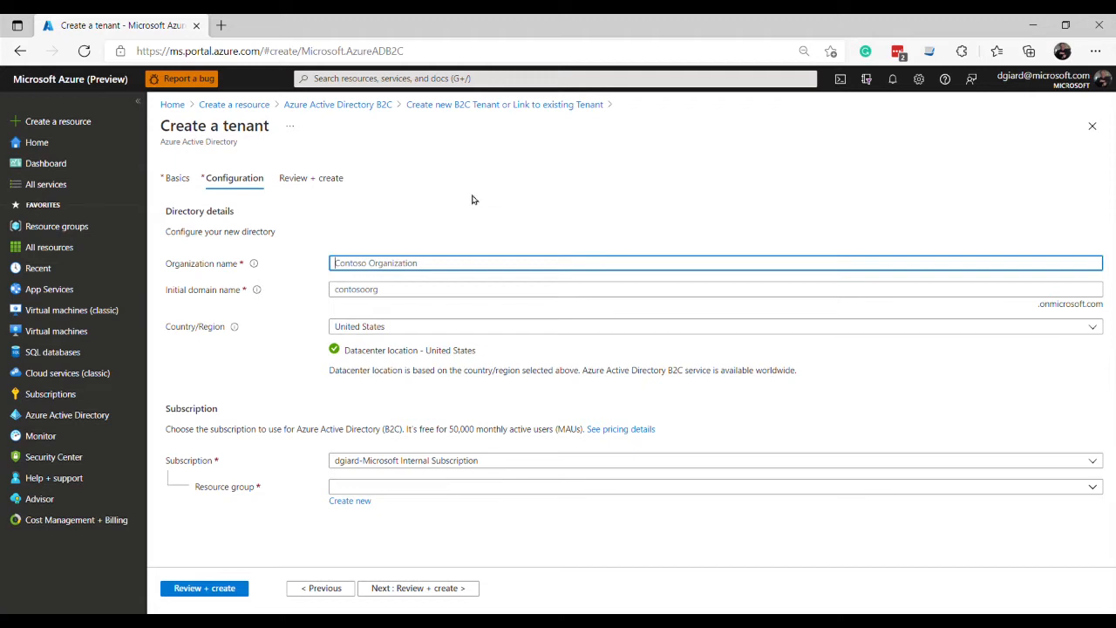
{"action": "type", "text": "gcast"}
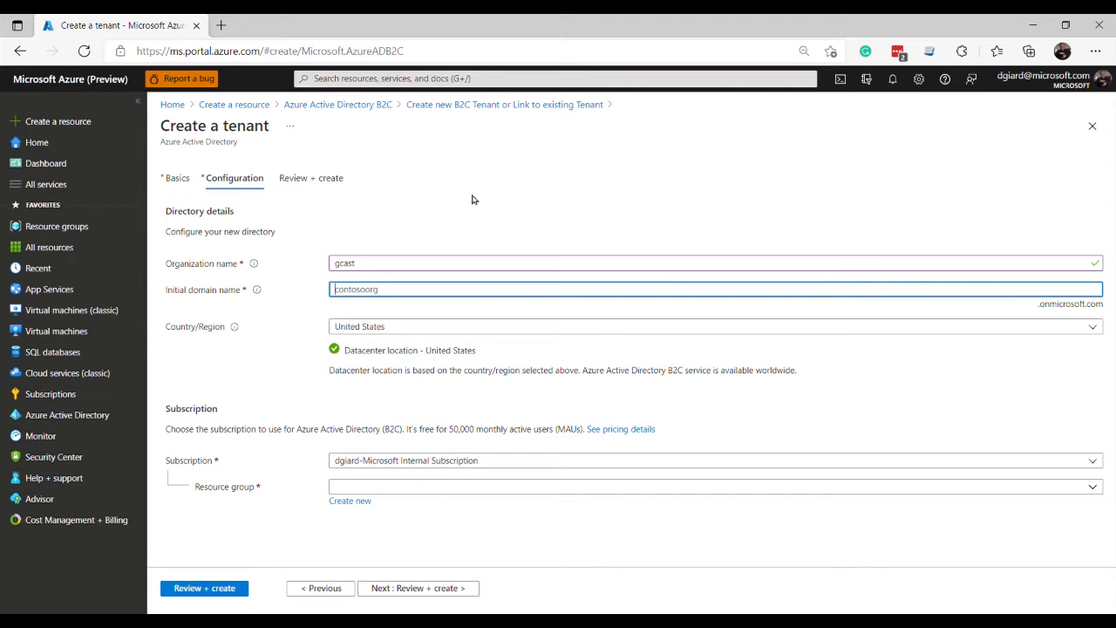
{"action": "type", "text": "gcastdemo"}
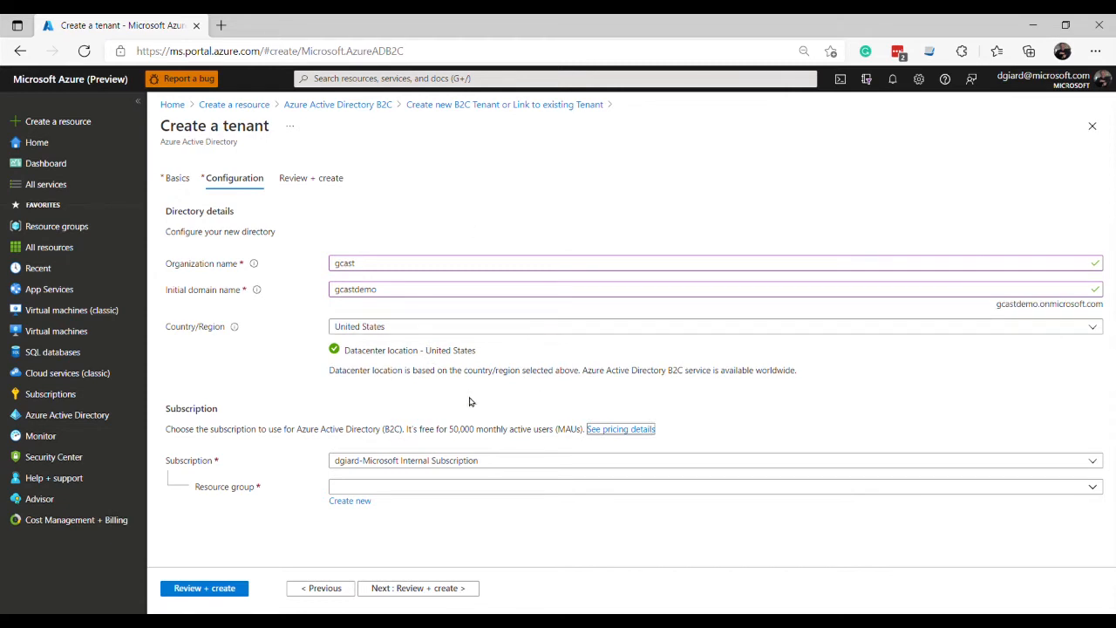
{"action": "mouse_move", "coordinate": [303, 406]}
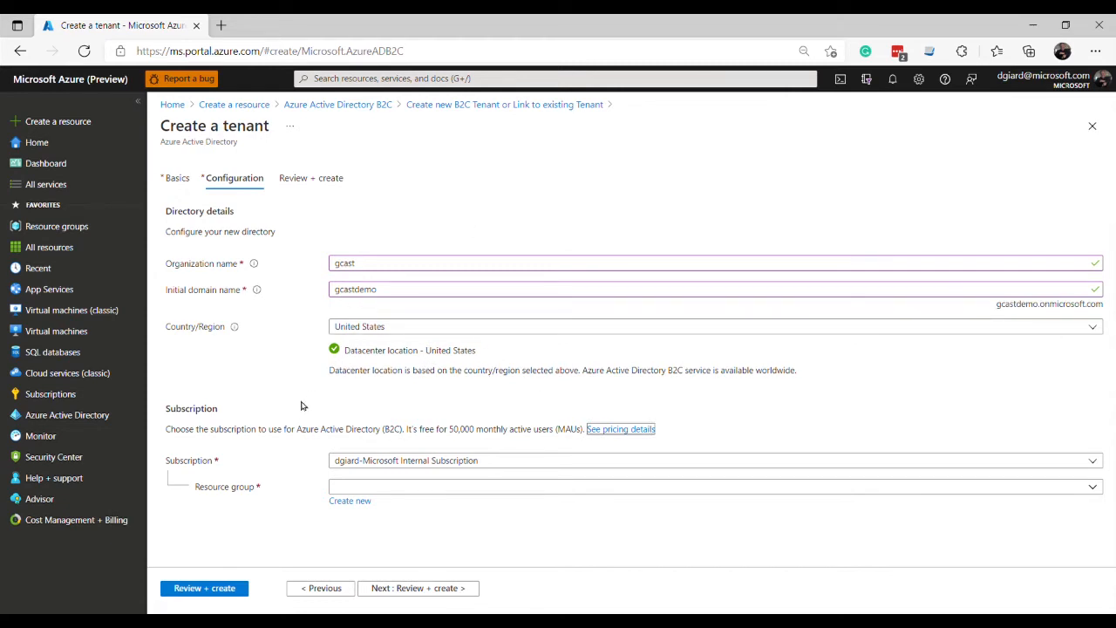
{"action": "mouse_move", "coordinate": [292, 381]}
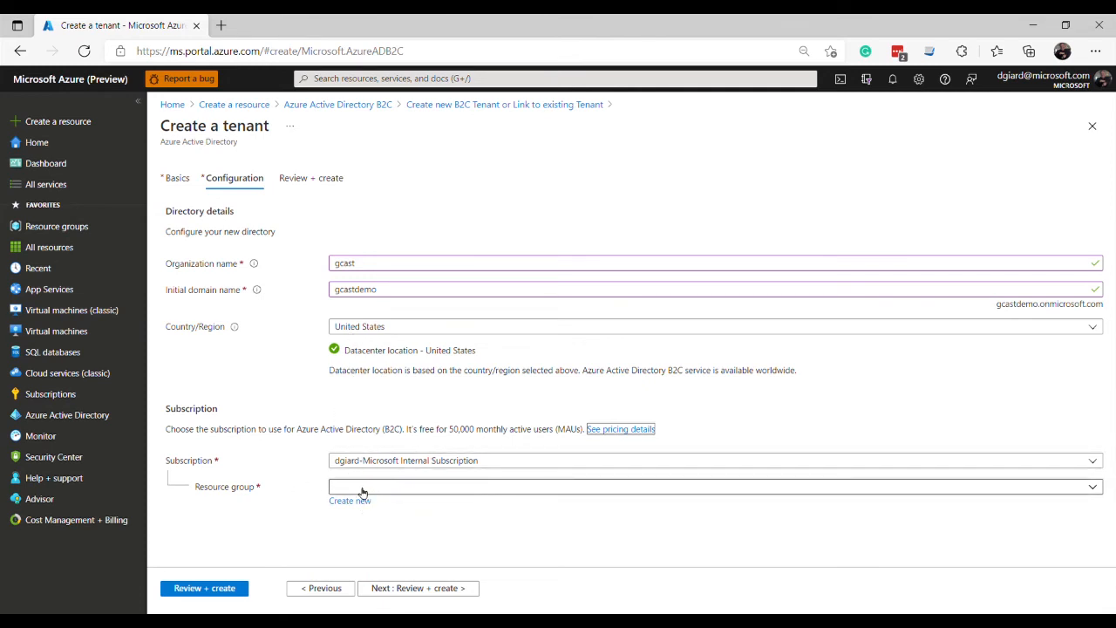
Create a new resource group 'gcastb2crg' in East US for the tenant
{"action": "left_click", "coordinate": [350, 500]}
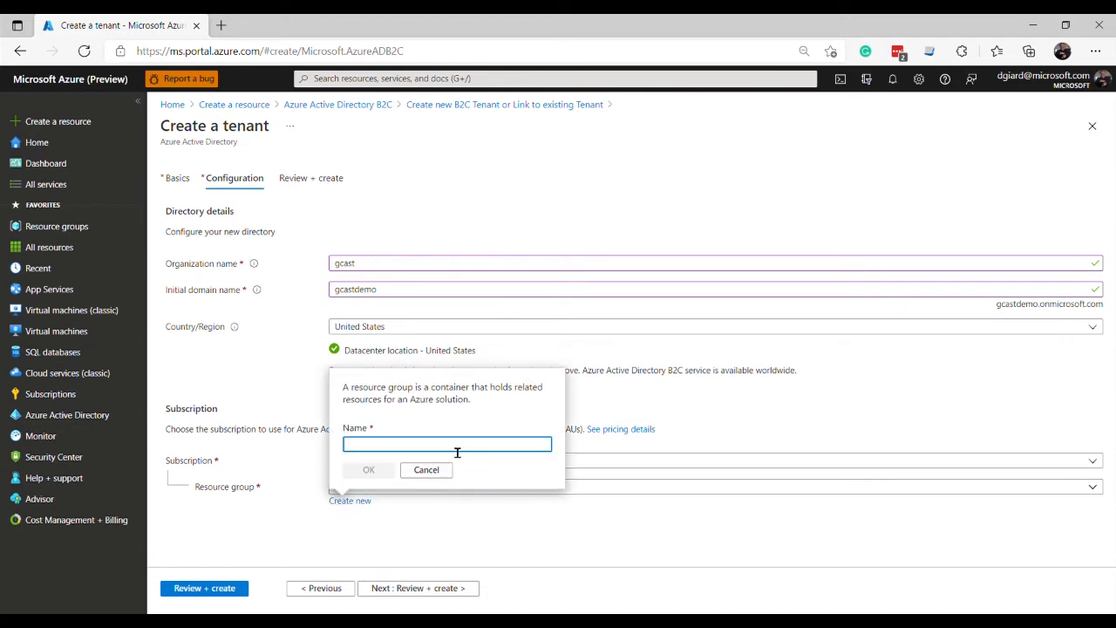
{"action": "left_click", "coordinate": [448, 444]}
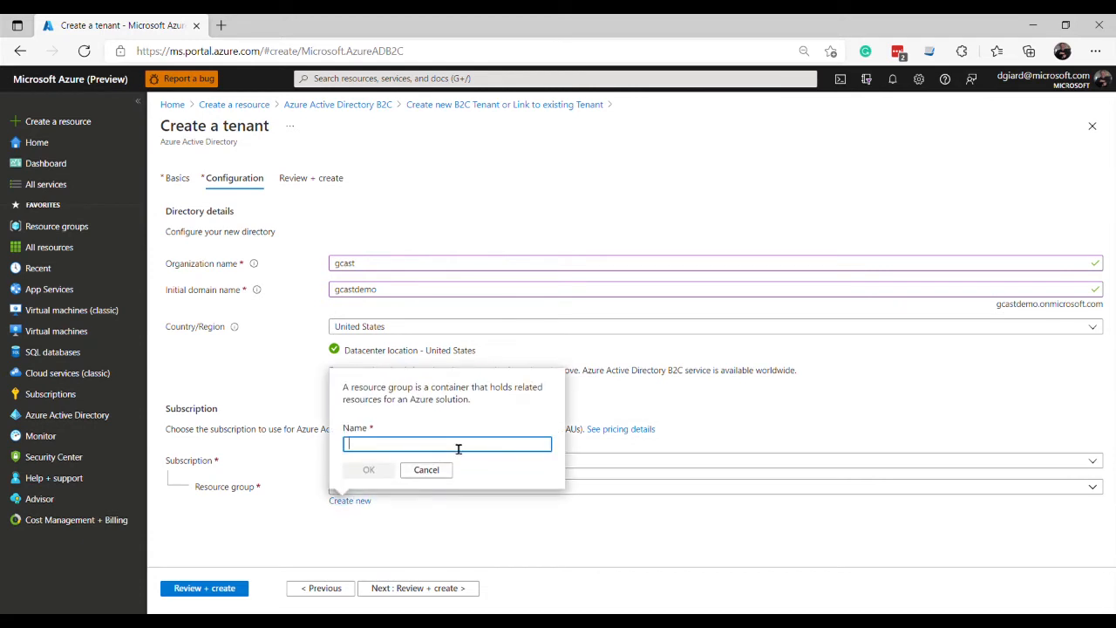
{"action": "type", "text": "gcastb2crg"}
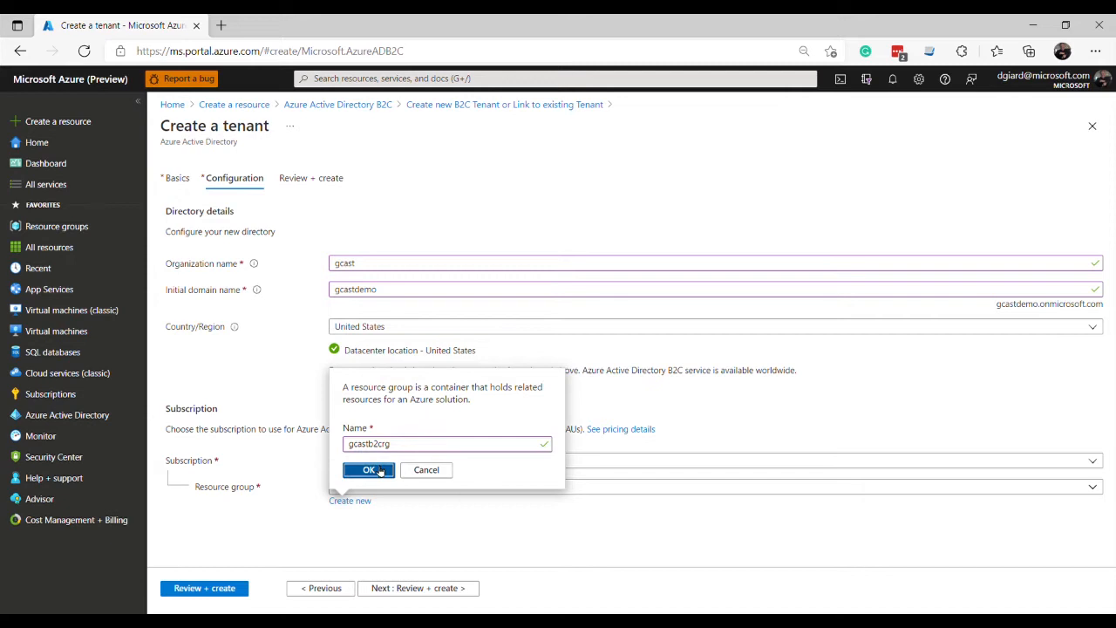
{"action": "left_click", "coordinate": [367, 470]}
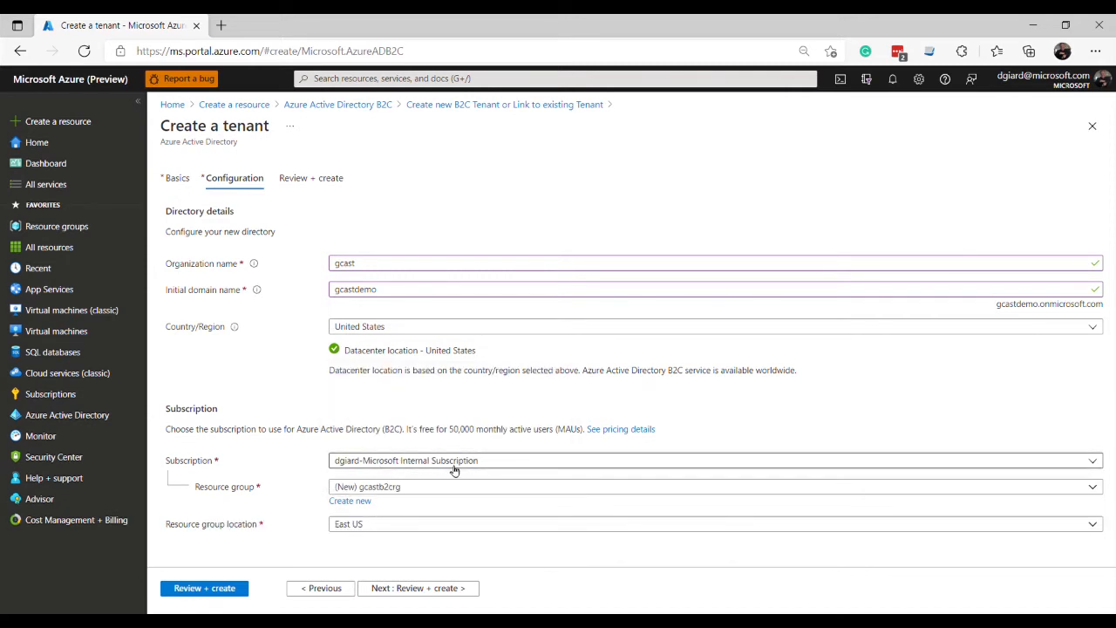
{"action": "mouse_move", "coordinate": [390, 524]}
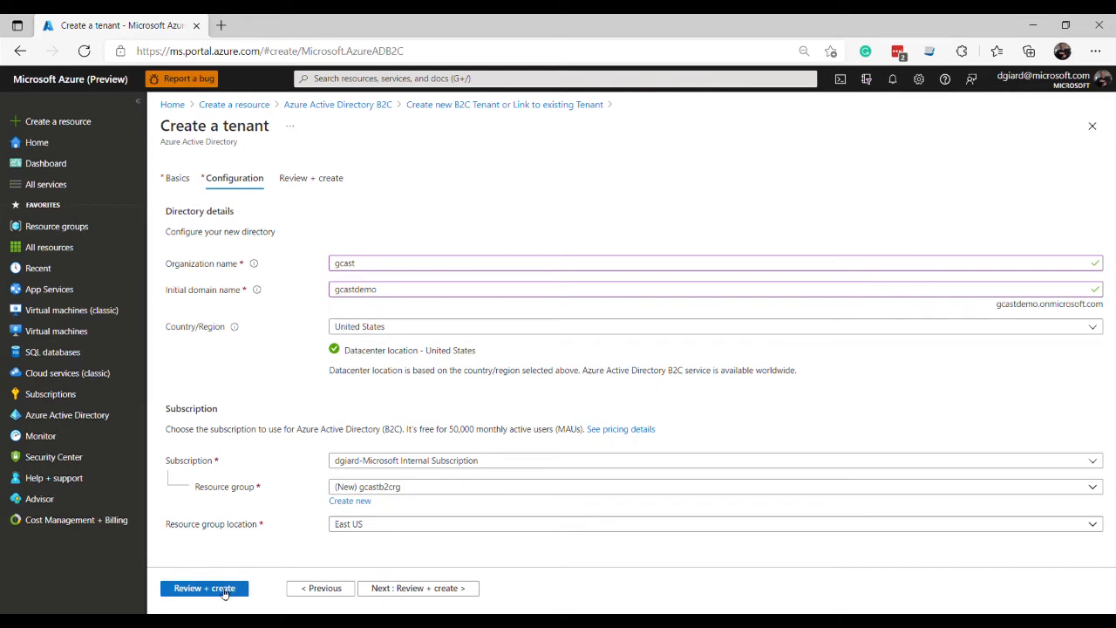
Run Review + create, then submit the validated gcast tenant for creation
{"action": "left_click", "coordinate": [204, 588]}
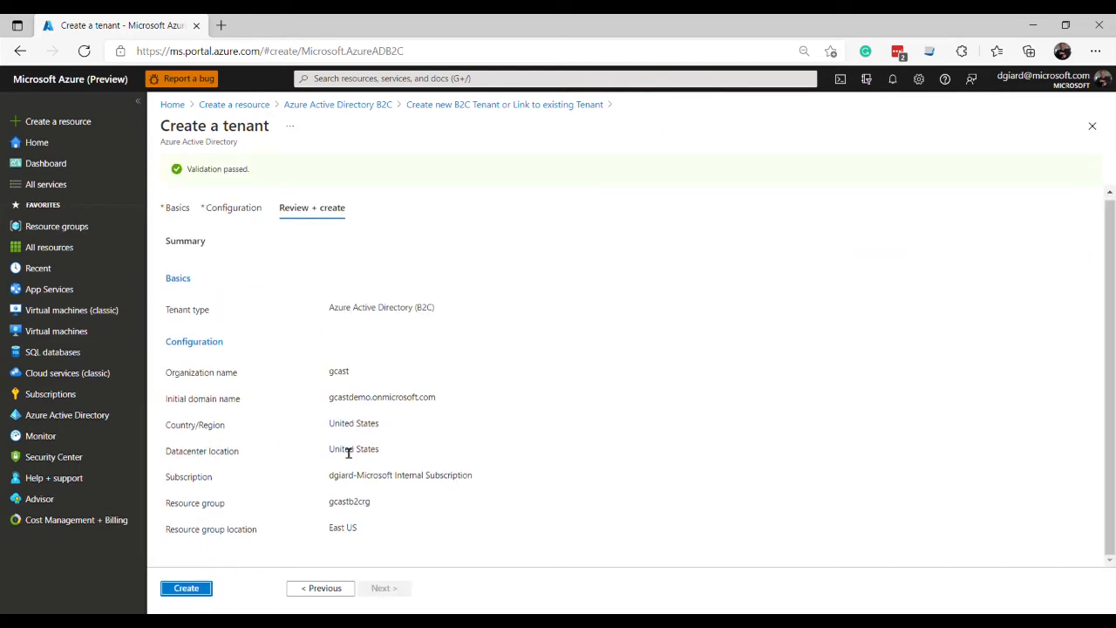
{"action": "left_click", "coordinate": [186, 588]}
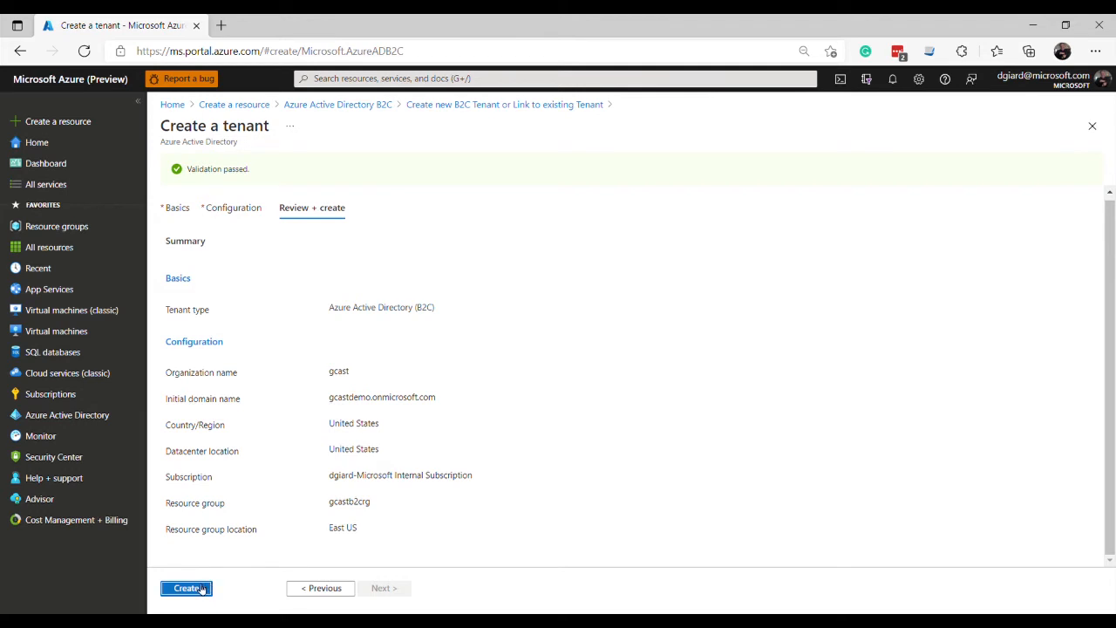
{"action": "left_click", "coordinate": [186, 587]}
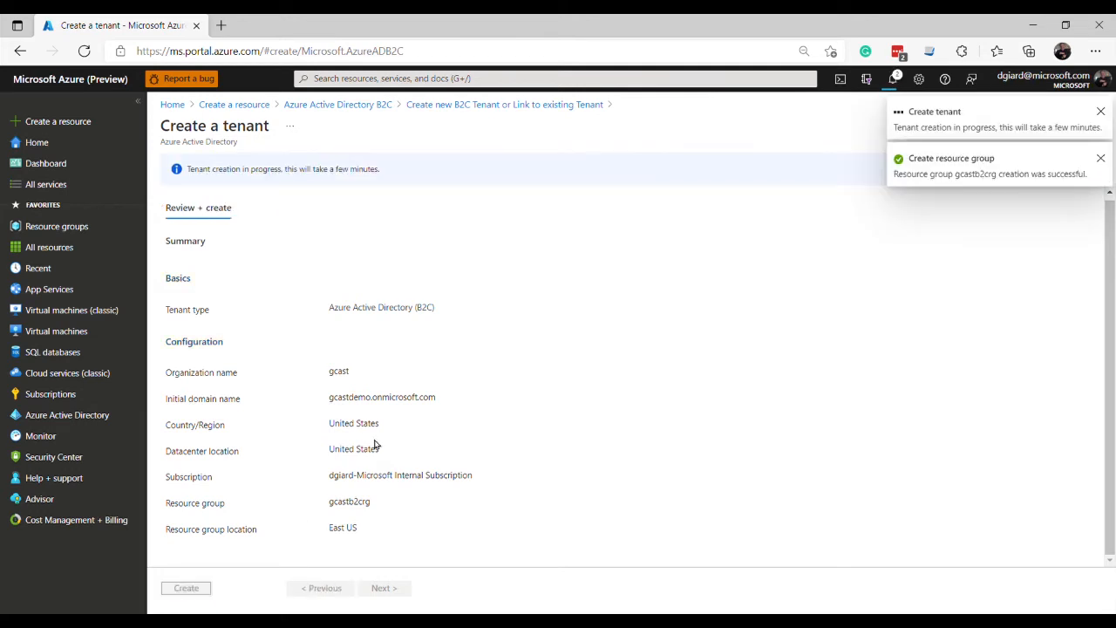
{"action": "mouse_move", "coordinate": [575, 211]}
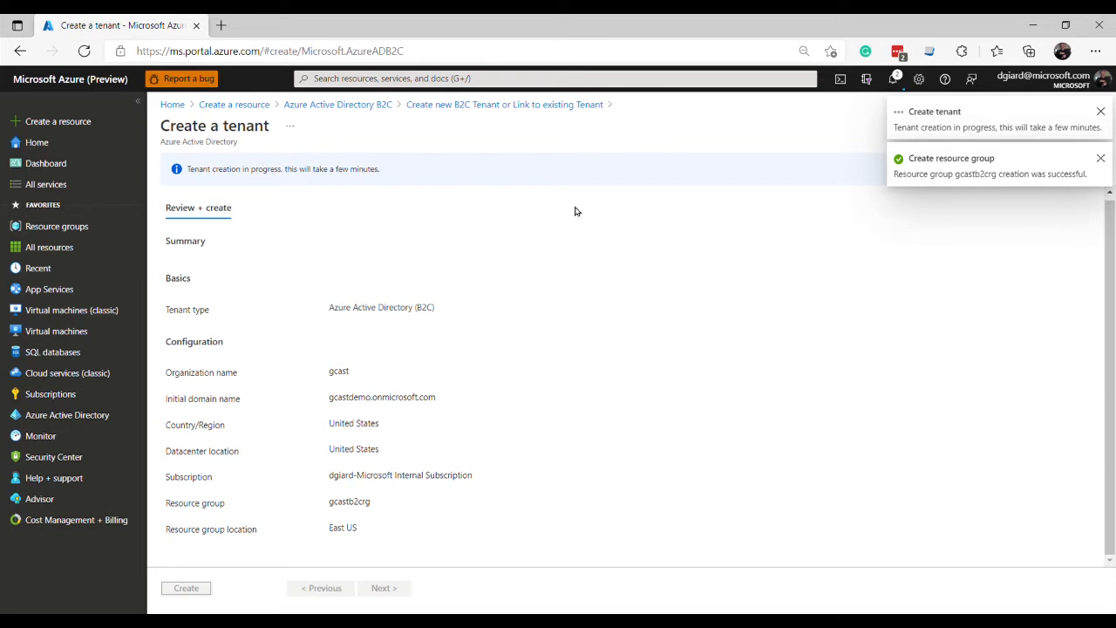
{"action": "mouse_move", "coordinate": [522, 312]}
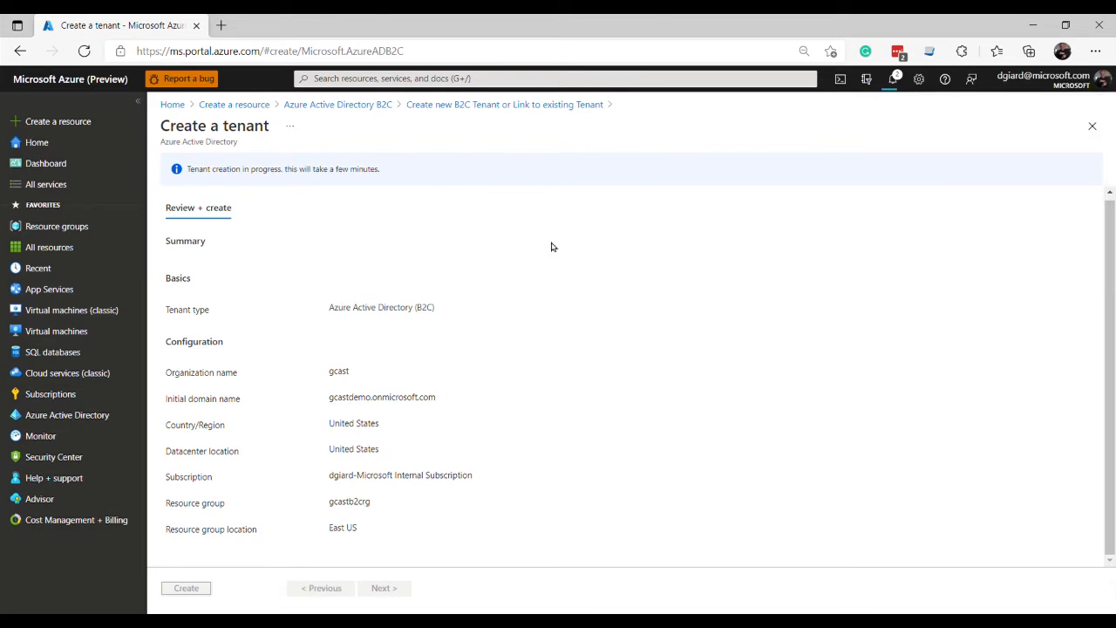
{"action": "mouse_move", "coordinate": [545, 293]}
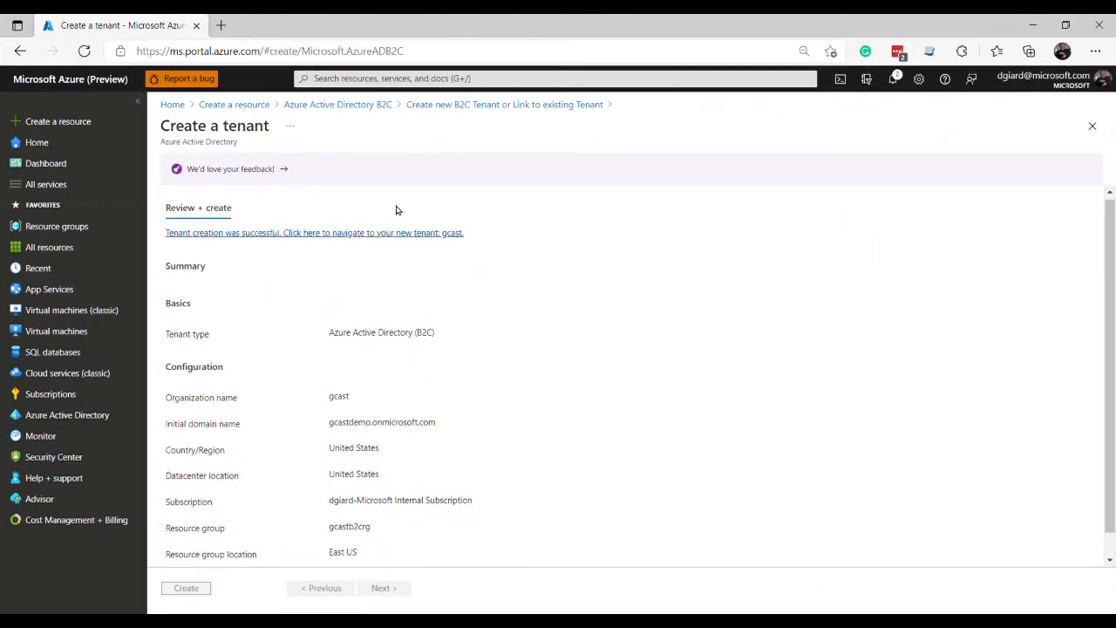
{"action": "scroll", "scroll_direction": "down", "scroll_amount": 3}
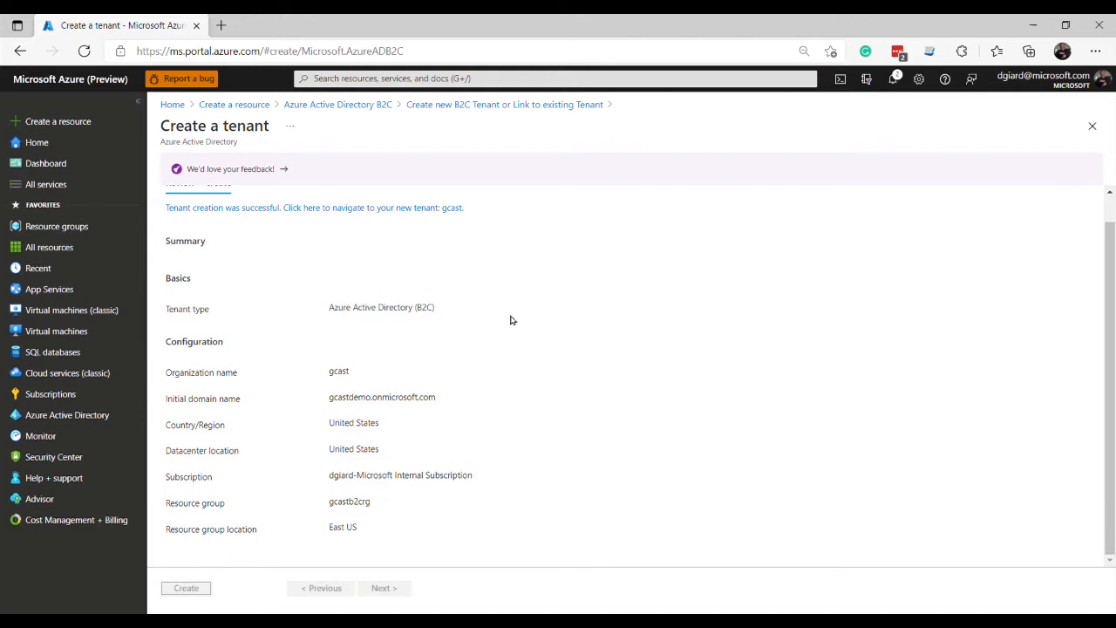
{"action": "mouse_move", "coordinate": [535, 280]}
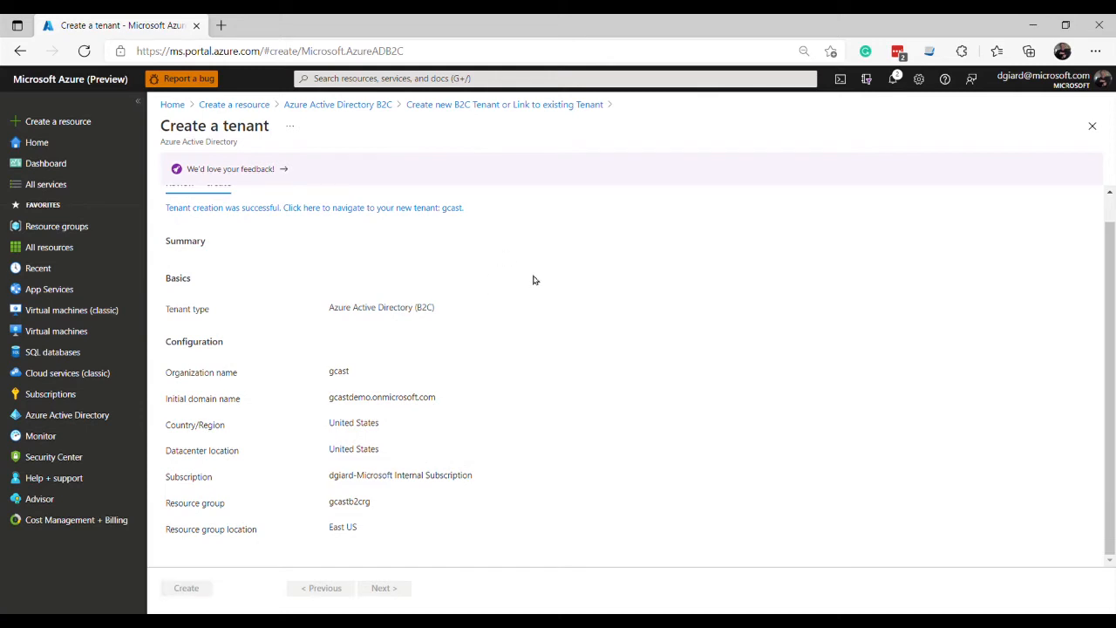
{"action": "mouse_move", "coordinate": [383, 558]}
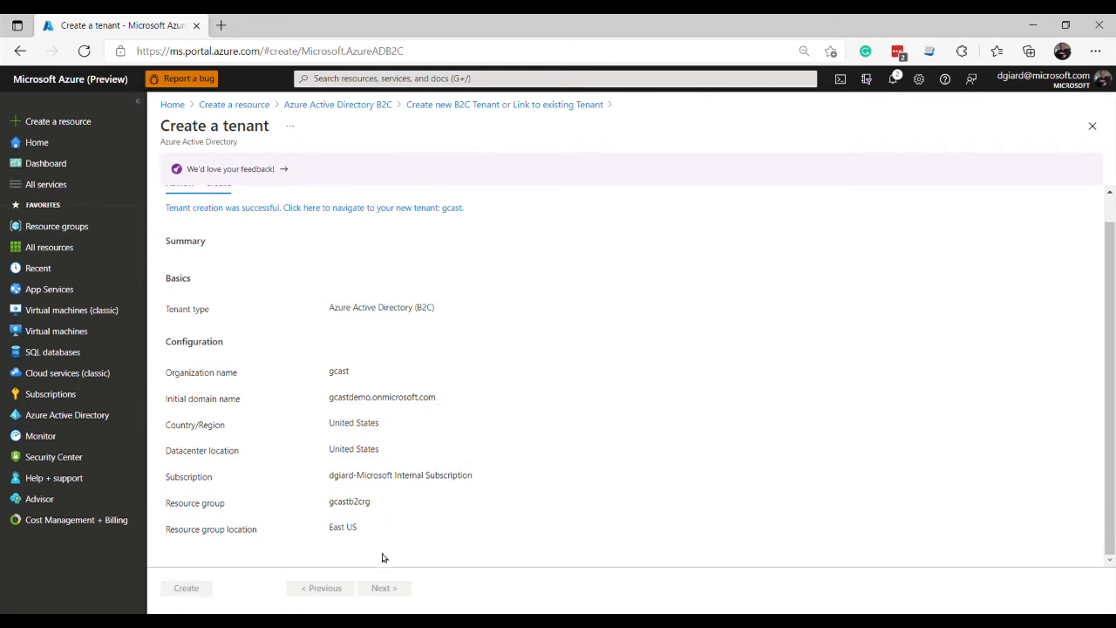
{"action": "mouse_move", "coordinate": [684, 590]}
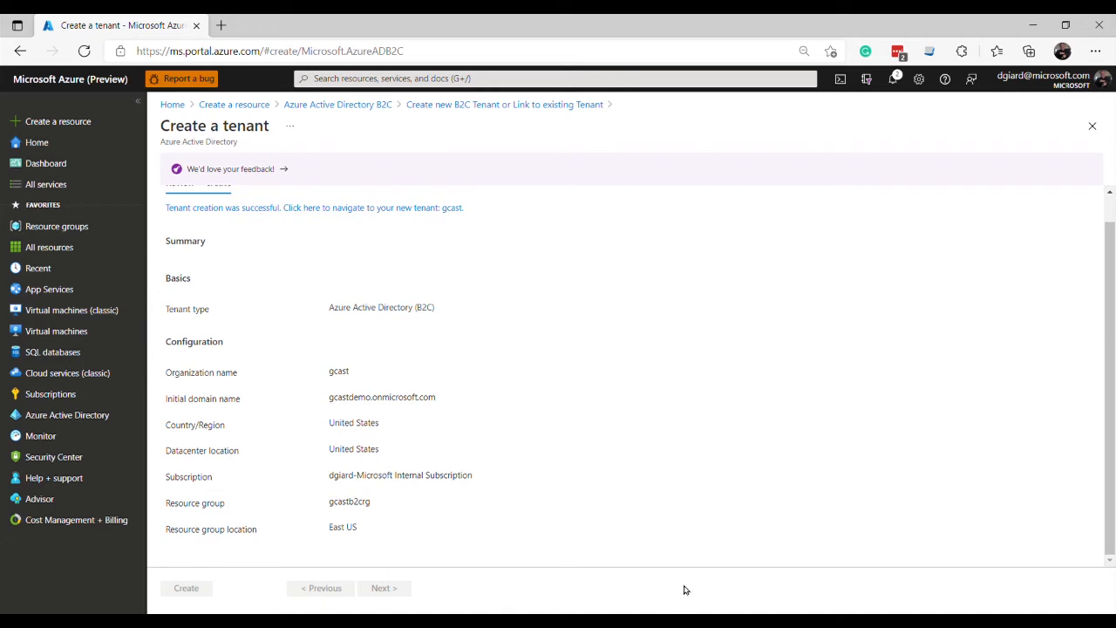
{"action": "mouse_move", "coordinate": [574, 312]}
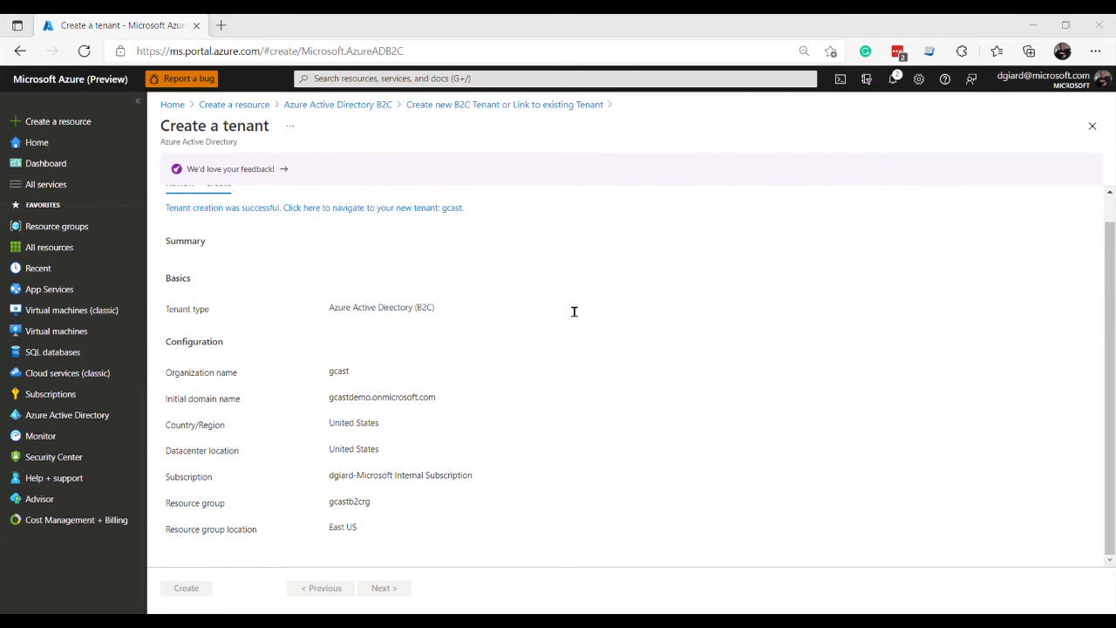
{"action": "mouse_move", "coordinate": [203, 273]}
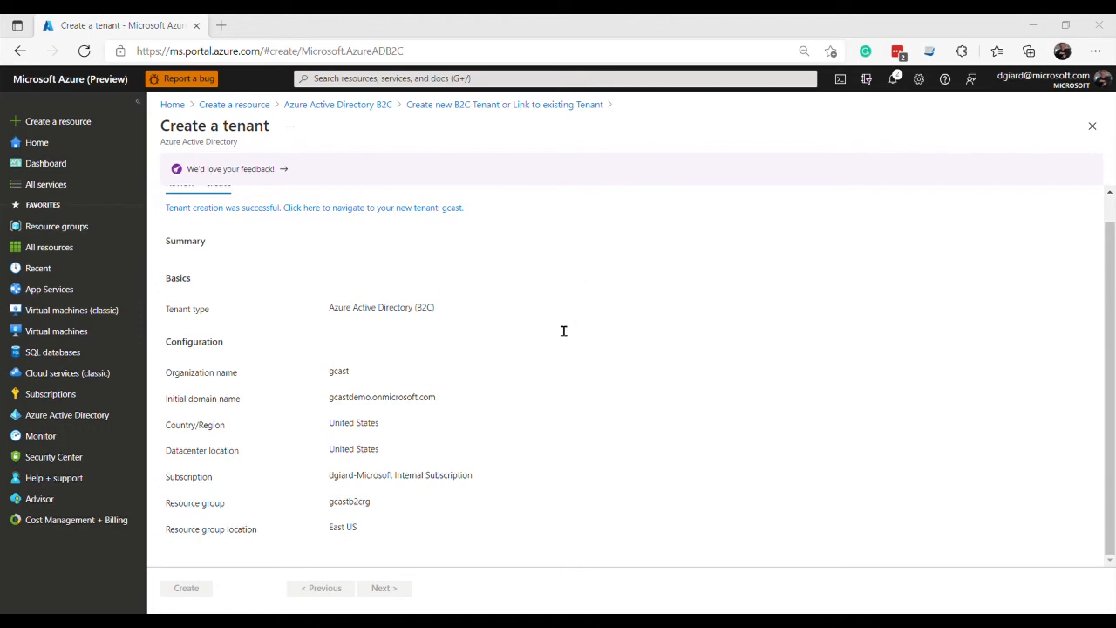
{"action": "mouse_move", "coordinate": [186, 232]}
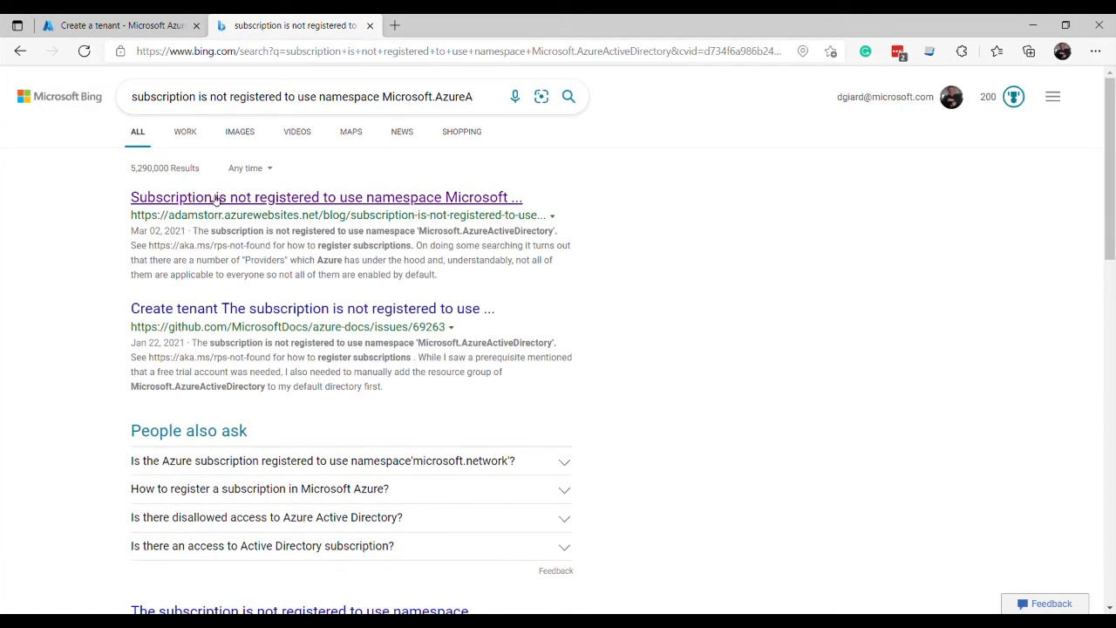
Read Adam Storr's post on registering Microsoft.AzureActiveDirectory, then return to the Azure tab
{"action": "left_click", "coordinate": [326, 197]}
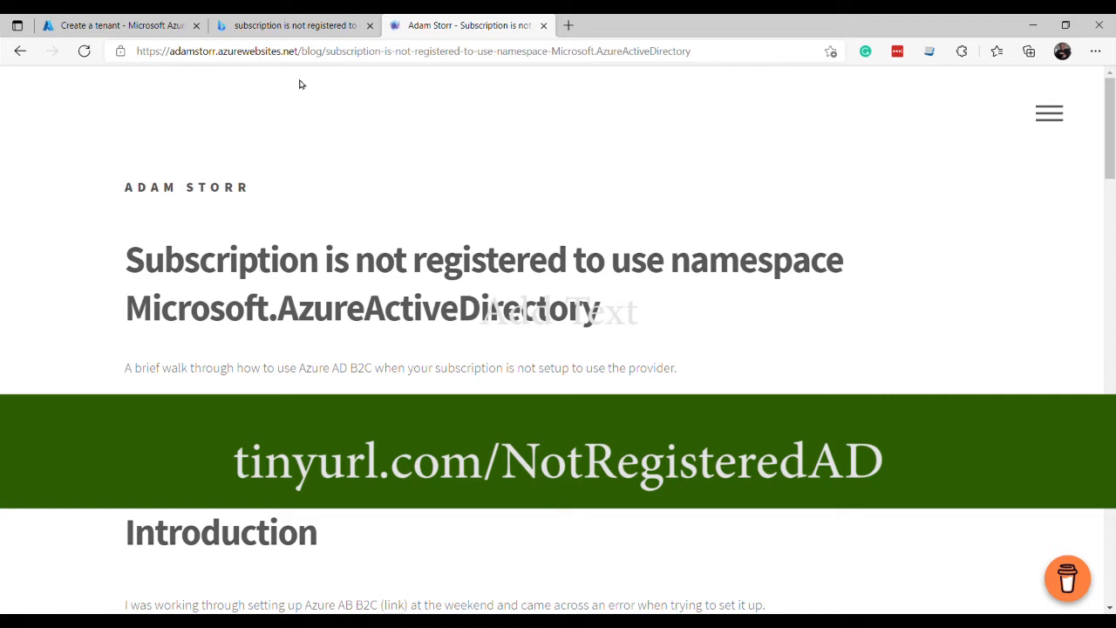
{"action": "scroll", "scroll_direction": "down", "scroll_amount": 3}
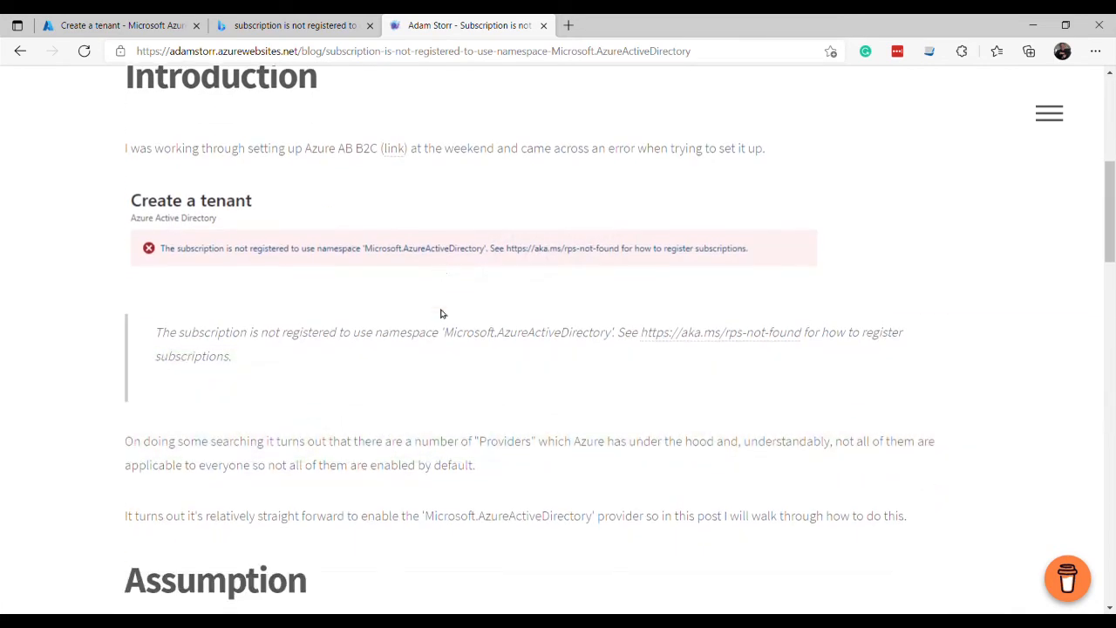
{"action": "scroll", "scroll_direction": "down", "scroll_amount": 3}
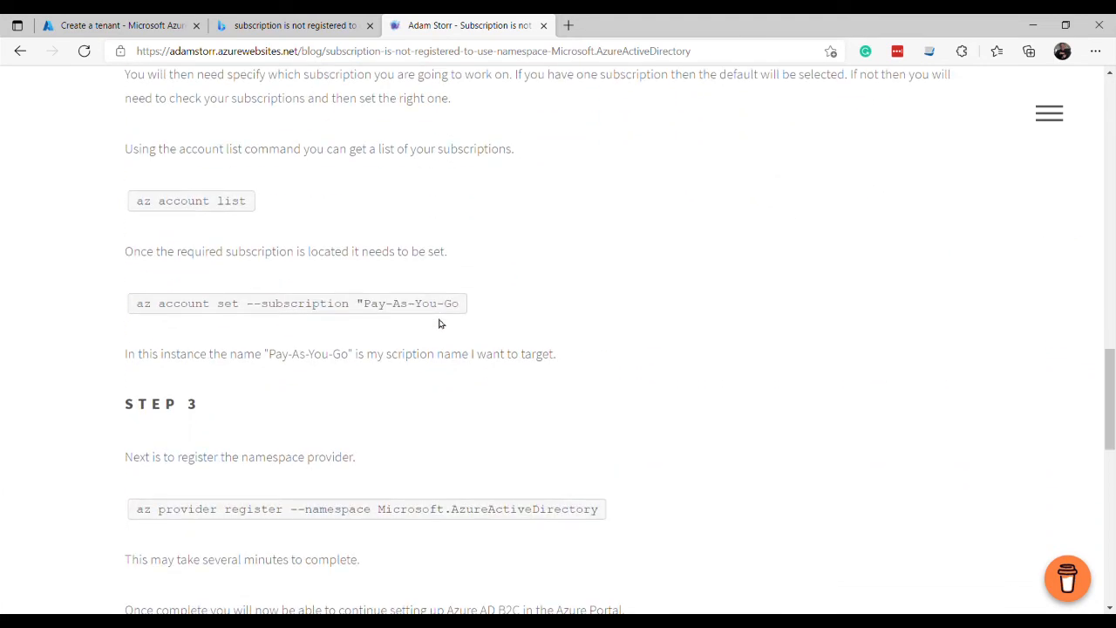
{"action": "scroll", "scroll_direction": "down", "scroll_amount": 3}
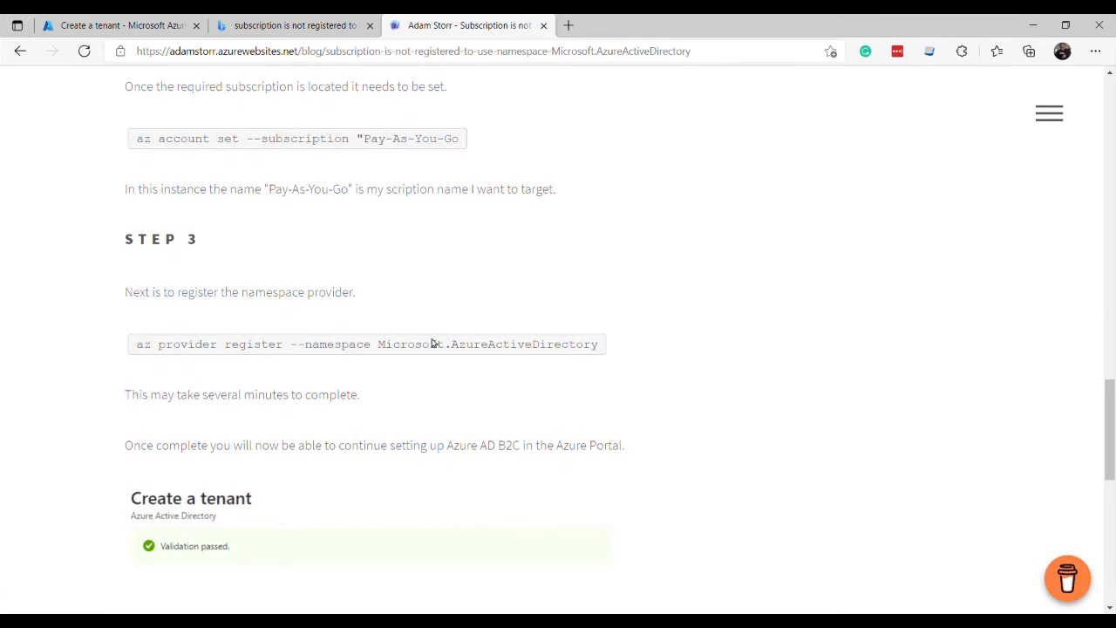
{"action": "left_click_drag", "start_coordinate": [137, 344], "coordinate": [275, 343]}
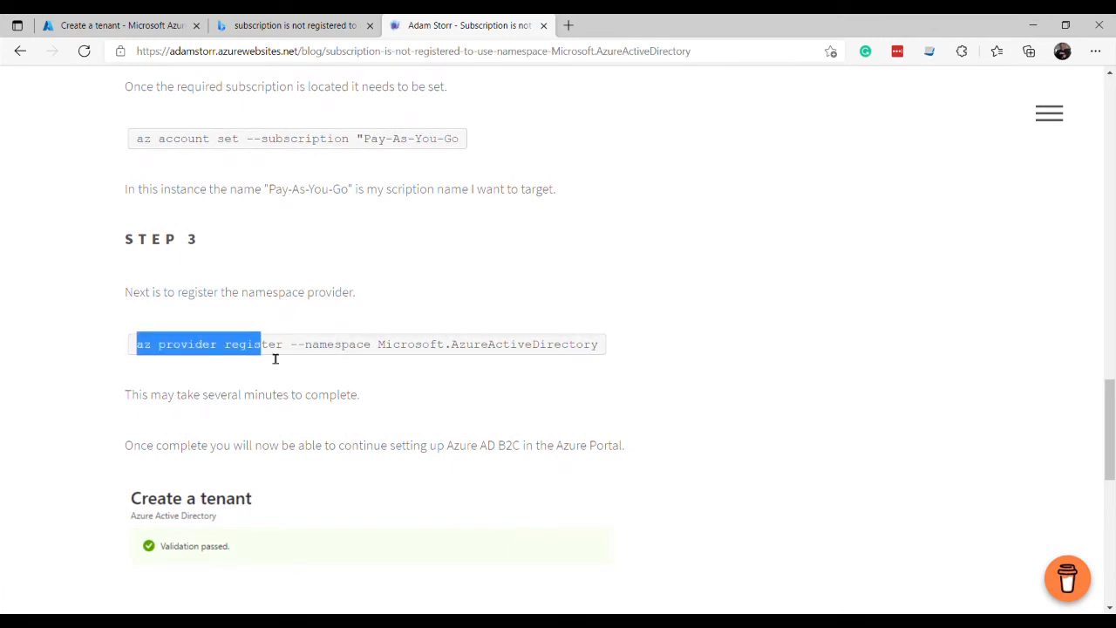
{"action": "scroll", "scroll_direction": "down", "scroll_amount": 3}
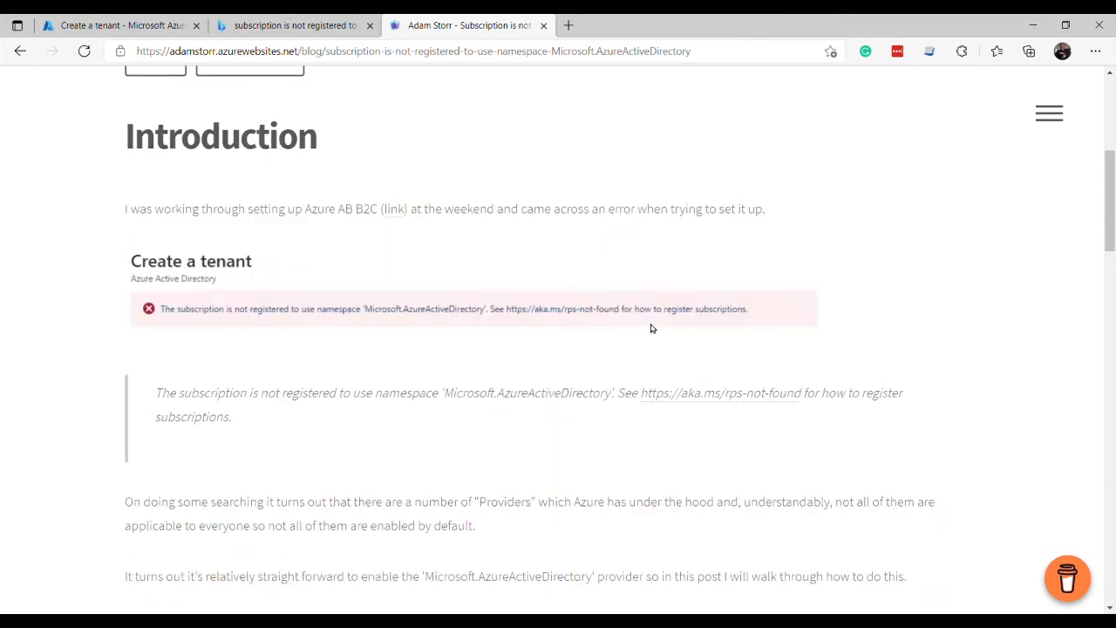
{"action": "scroll", "scroll_direction": "up", "scroll_amount": 3}
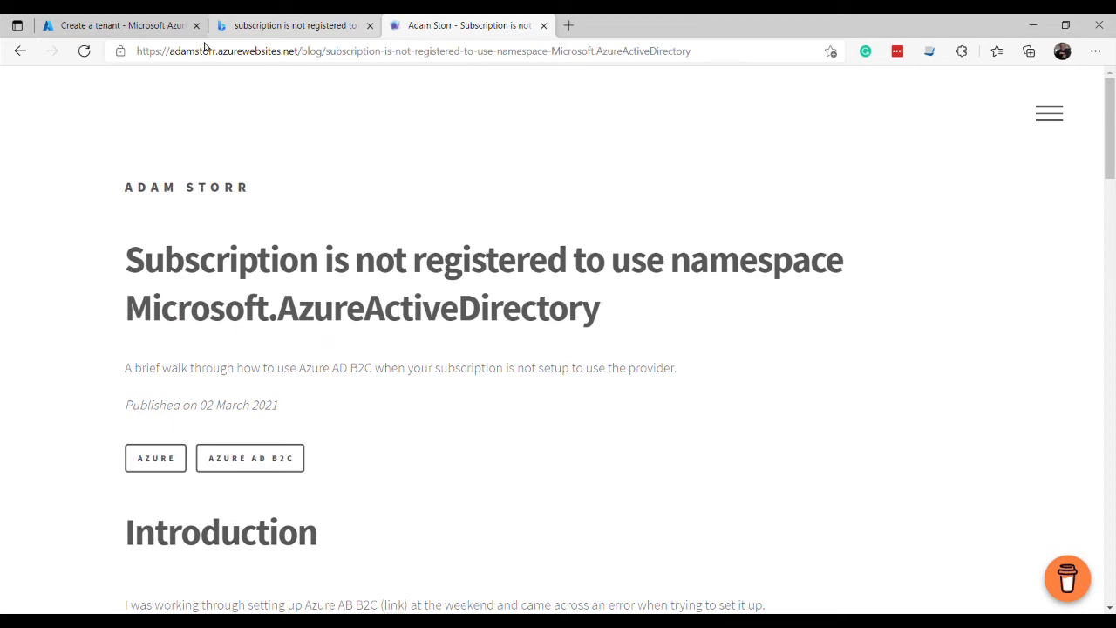
{"action": "left_click", "coordinate": [118, 24]}
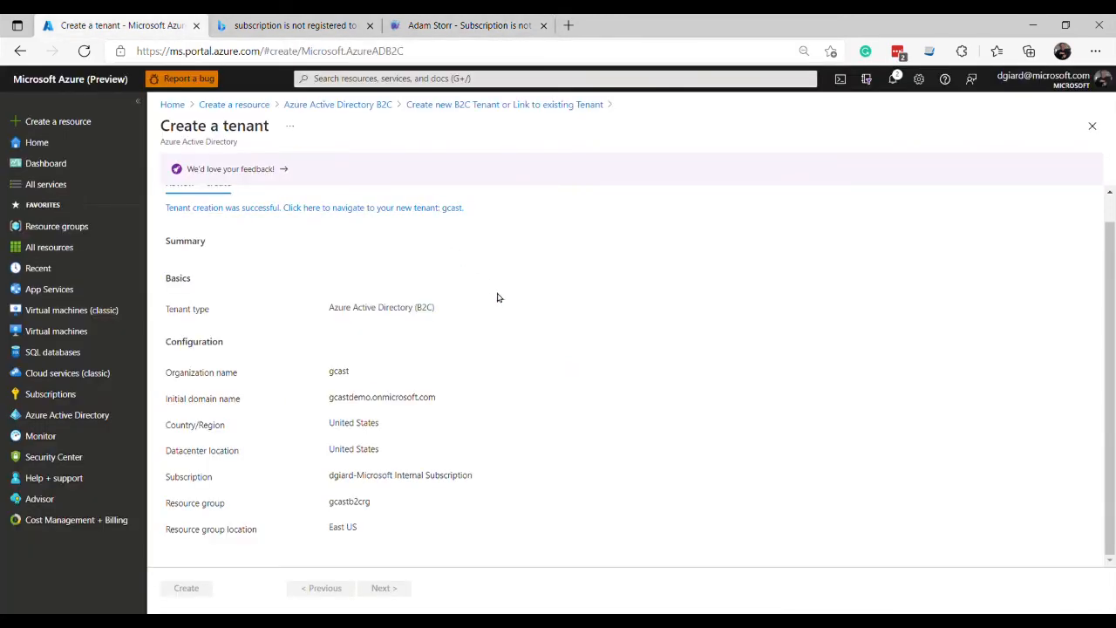
{"action": "mouse_move", "coordinate": [419, 320]}
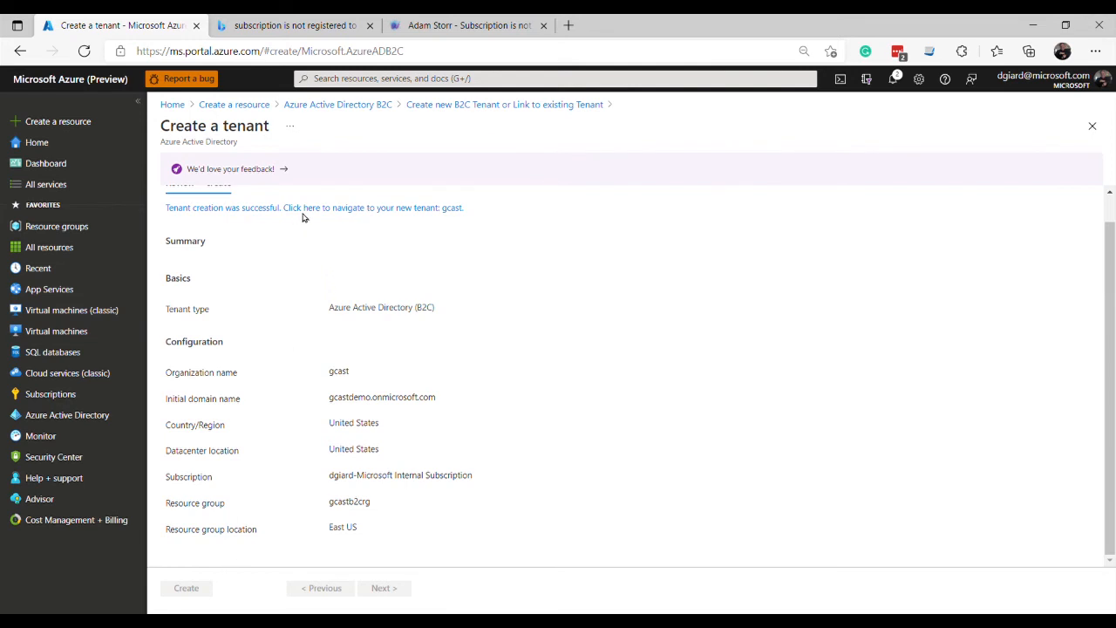
{"action": "mouse_move", "coordinate": [326, 274]}
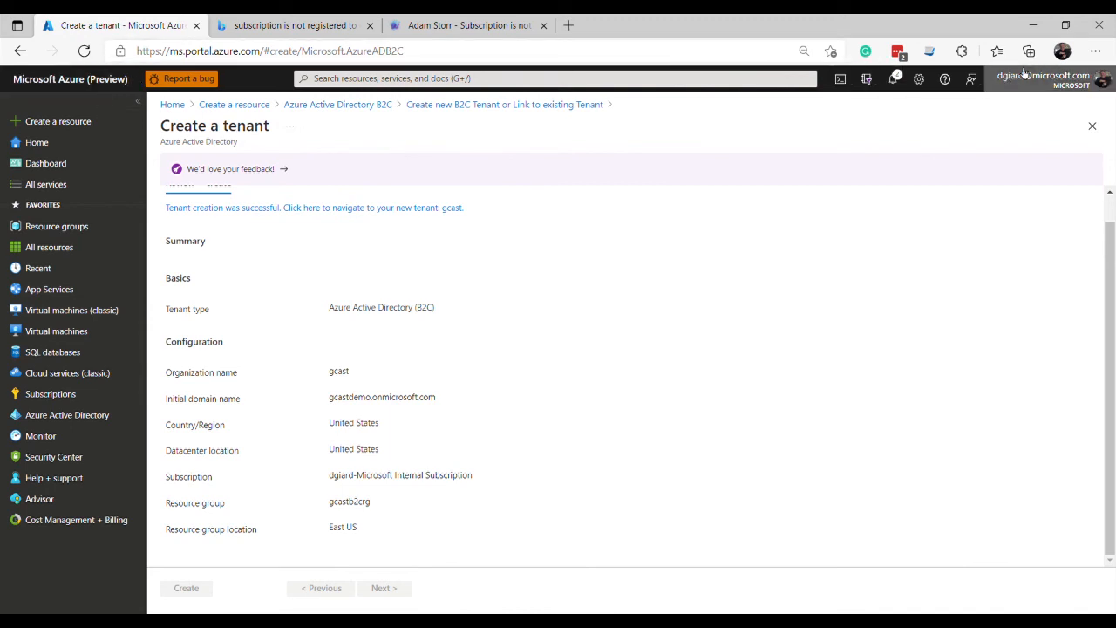
Open Switch directory from the account menu to list the Directories + subscriptions
{"action": "left_click", "coordinate": [1062, 78]}
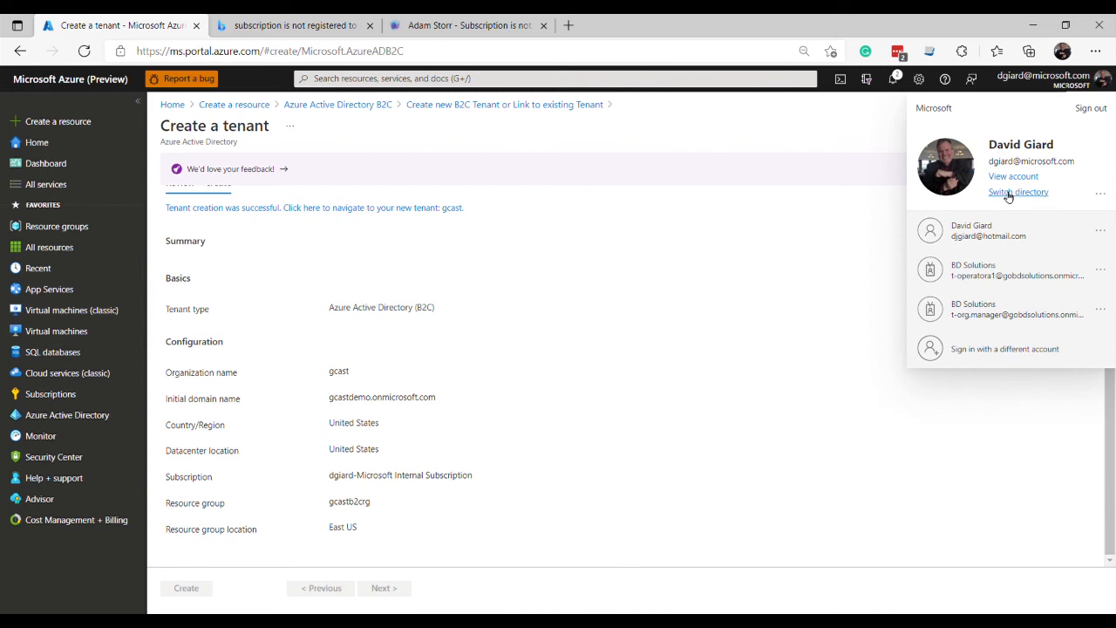
{"action": "left_click", "coordinate": [1018, 192]}
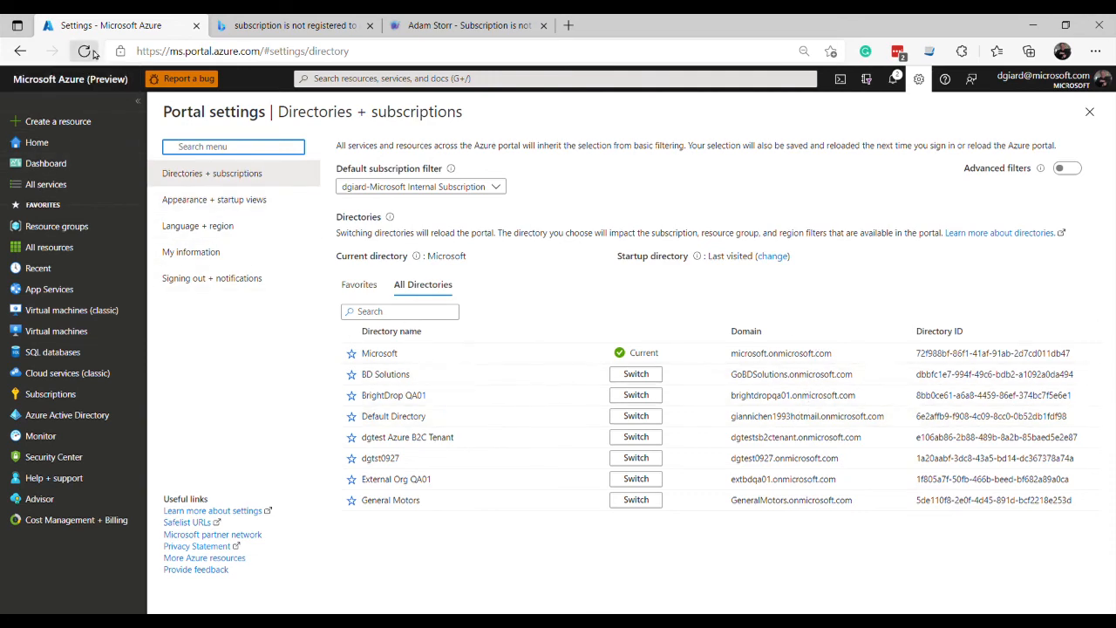
Reload the directory list and switch into the new gcast directory
{"action": "left_click", "coordinate": [84, 50]}
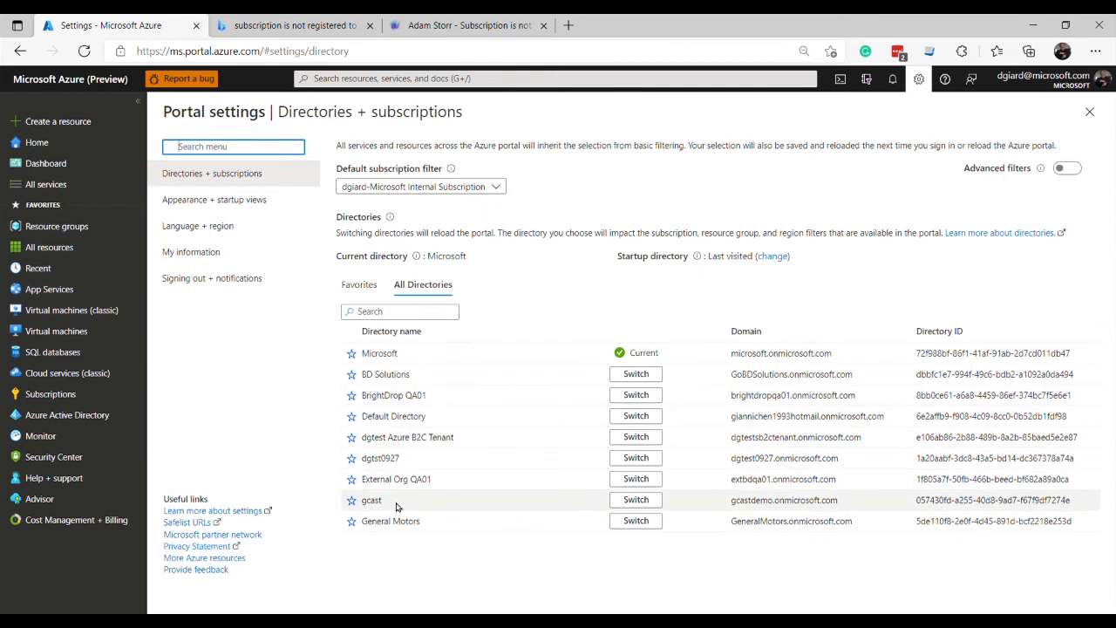
{"action": "mouse_move", "coordinate": [746, 512]}
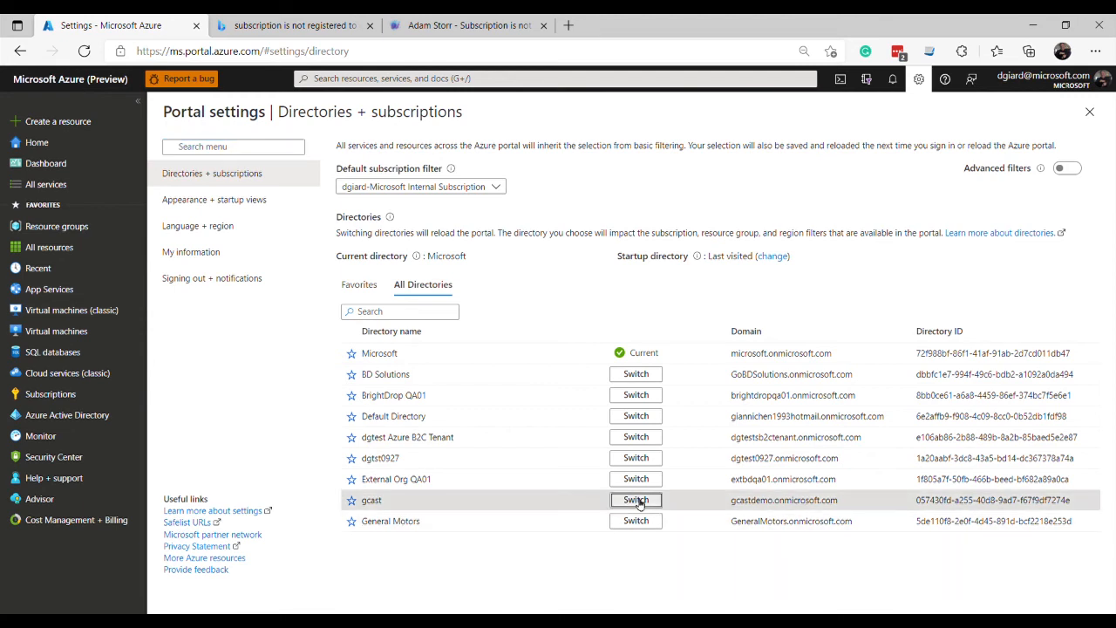
{"action": "left_click", "coordinate": [636, 500]}
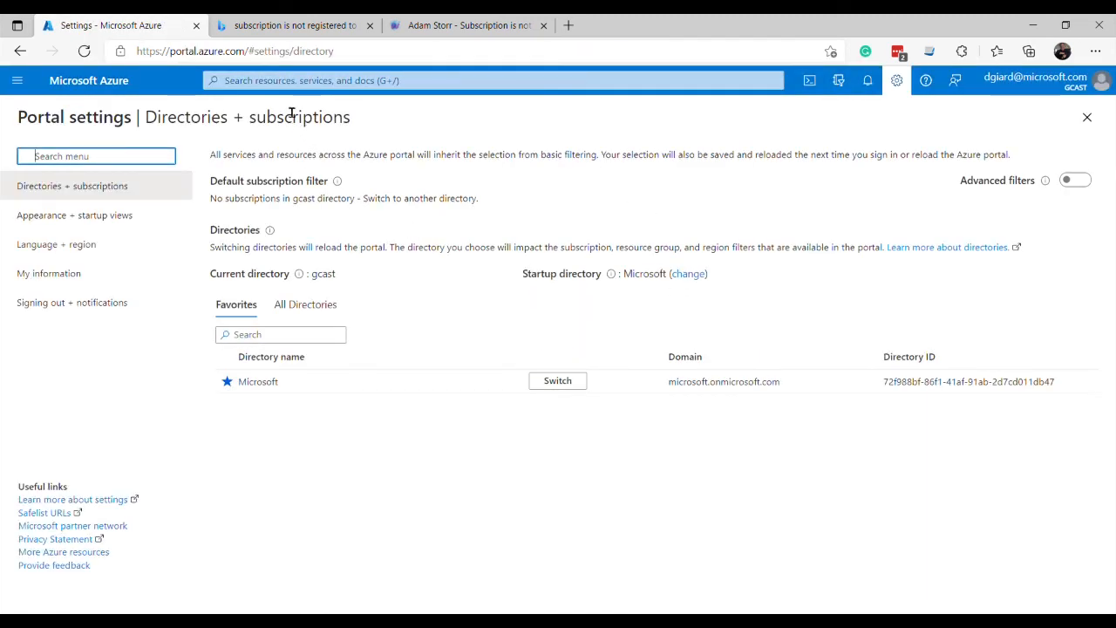
Search the portal for 'active directory' and open the Azure AD B2C service
{"action": "left_click", "coordinate": [493, 80]}
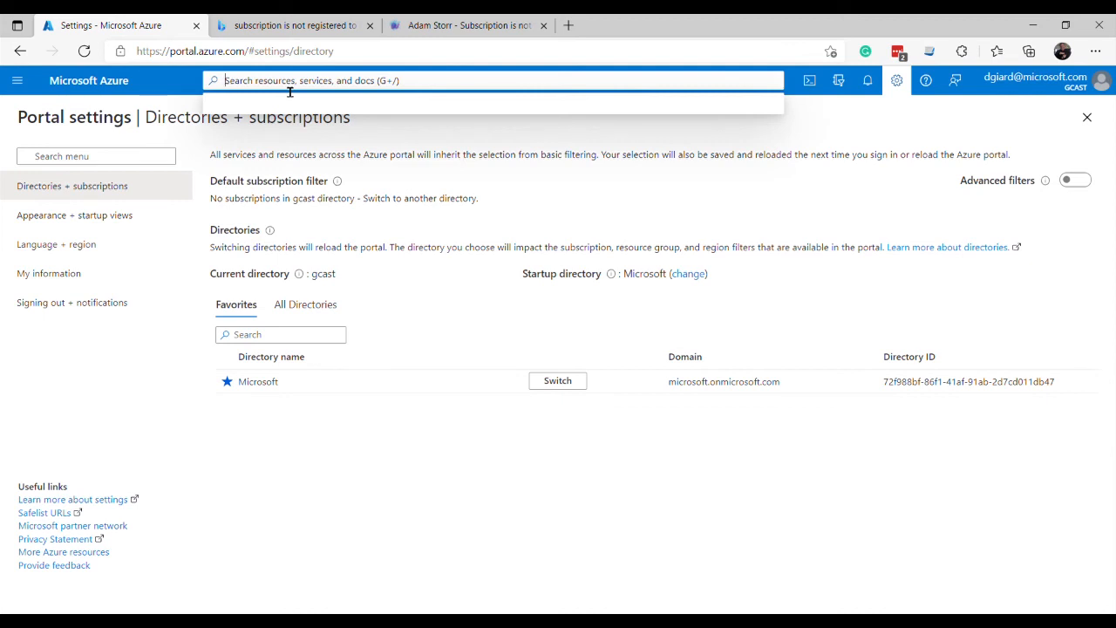
{"action": "type", "text": "active"}
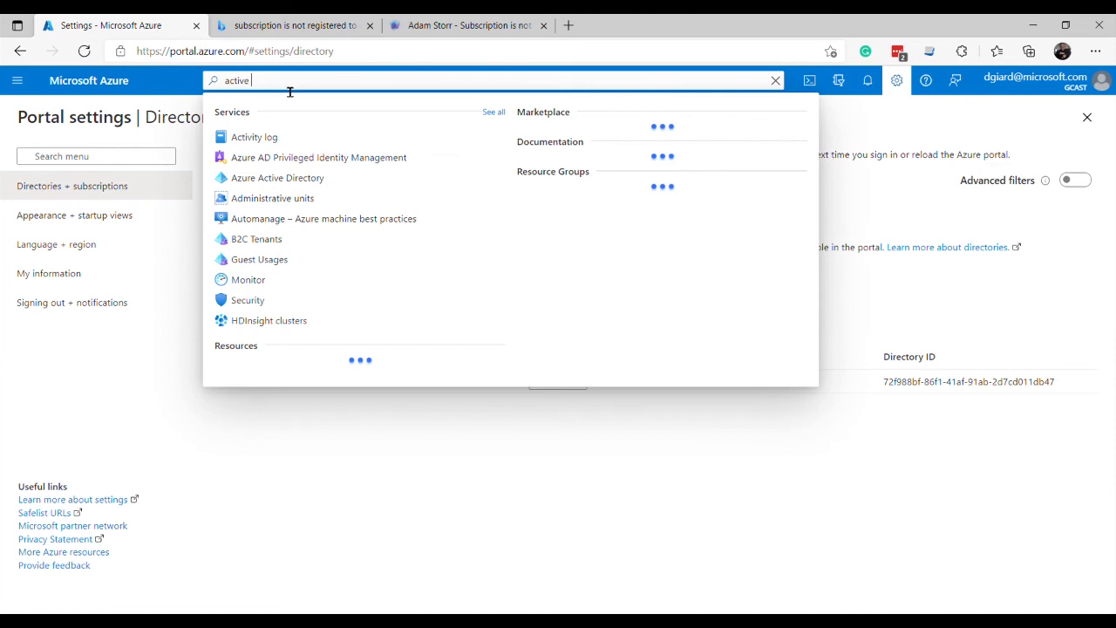
{"action": "type", "text": "directory b2c"}
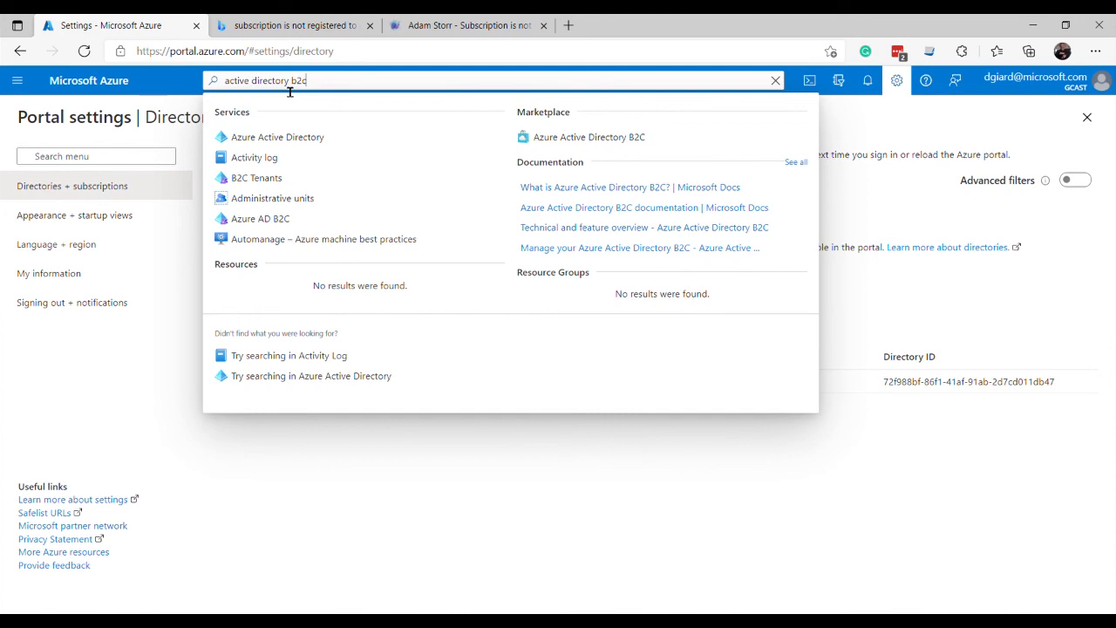
{"action": "left_click", "coordinate": [260, 218]}
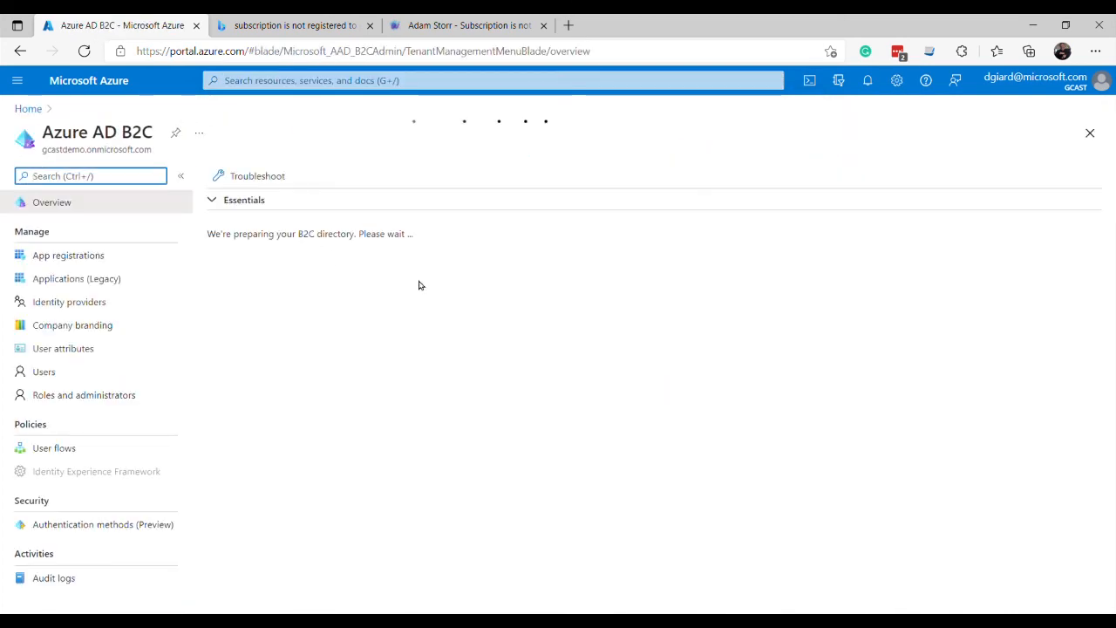